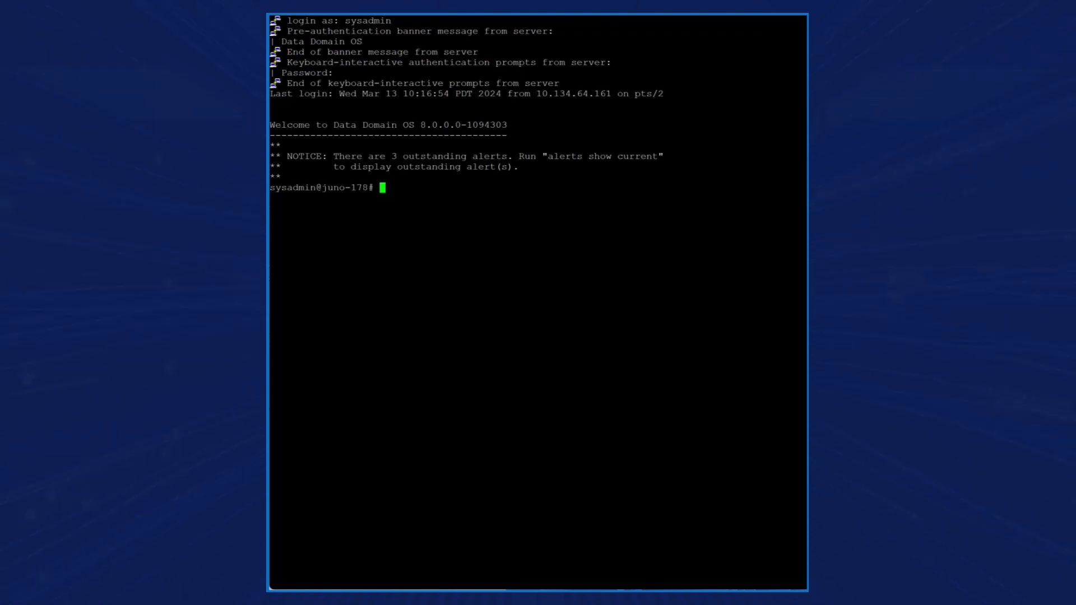
Step: Display the controller's model number DD9900 and its Data Domain OS version 8.0.0.0
text(system sho)
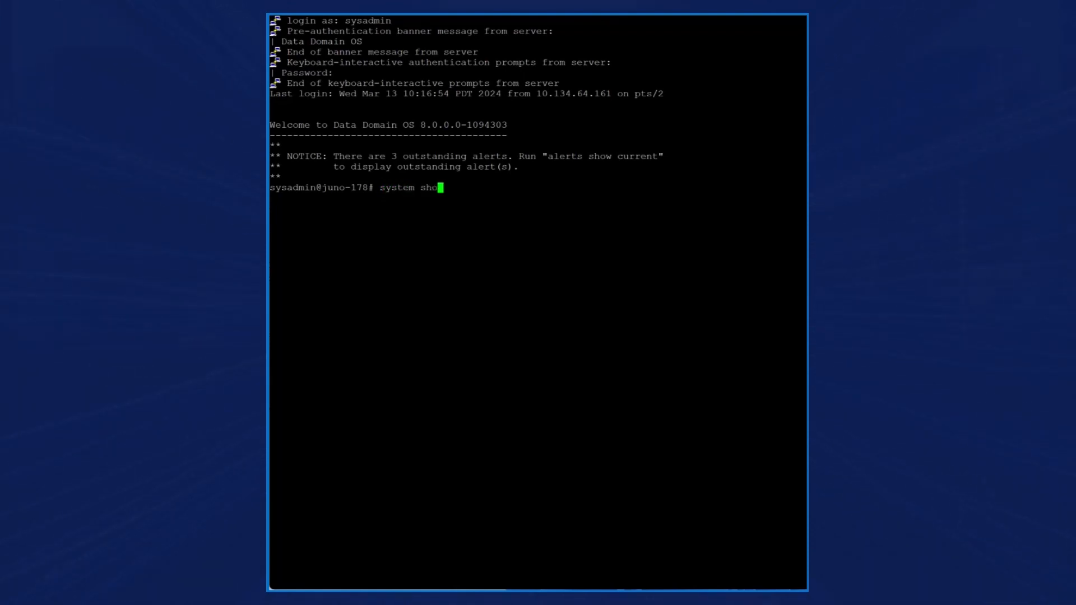
key(Return)
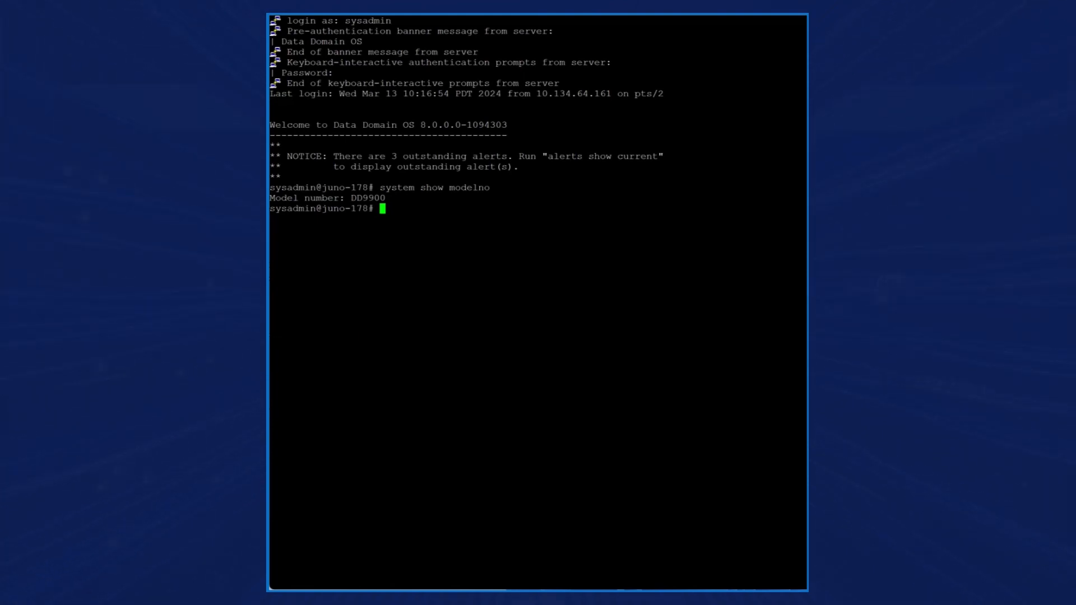
text(system show v)
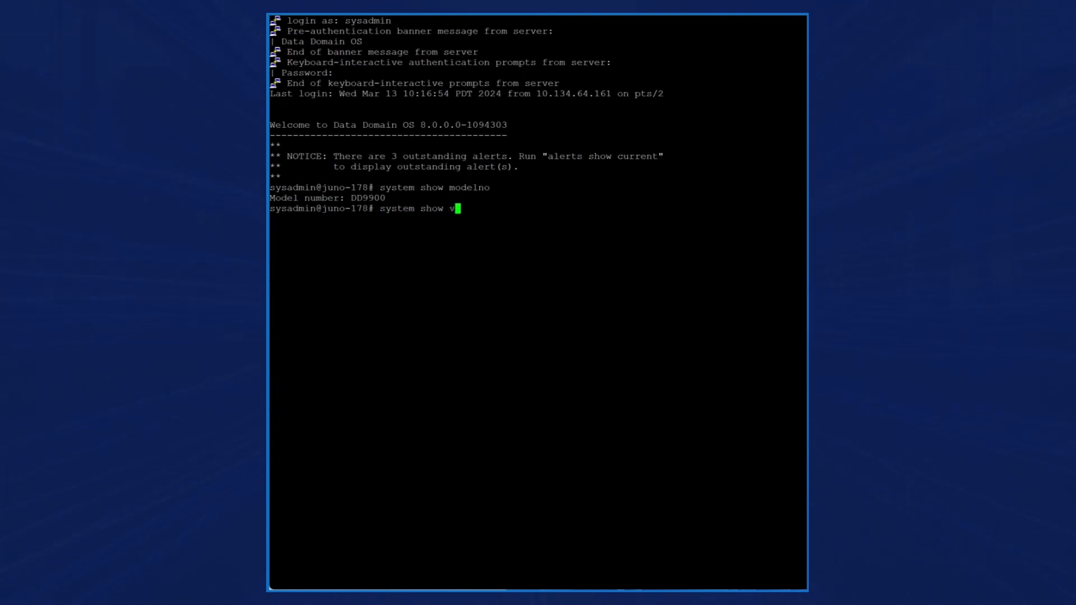
key(Return)
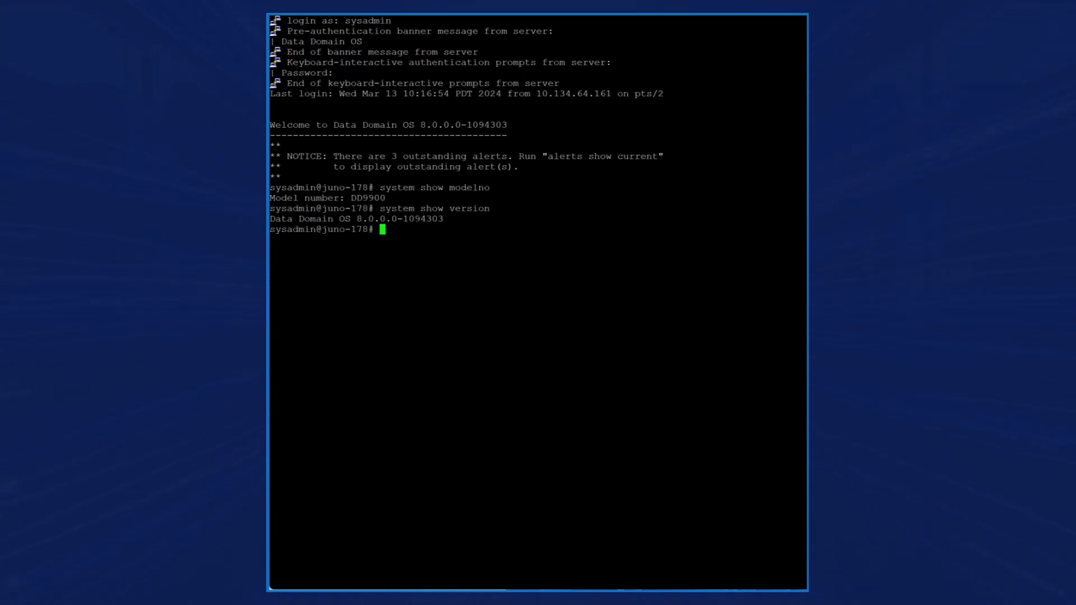
Step: Show the disk state map of 323 disks and the seven-enclosure summary
text(disk show st)
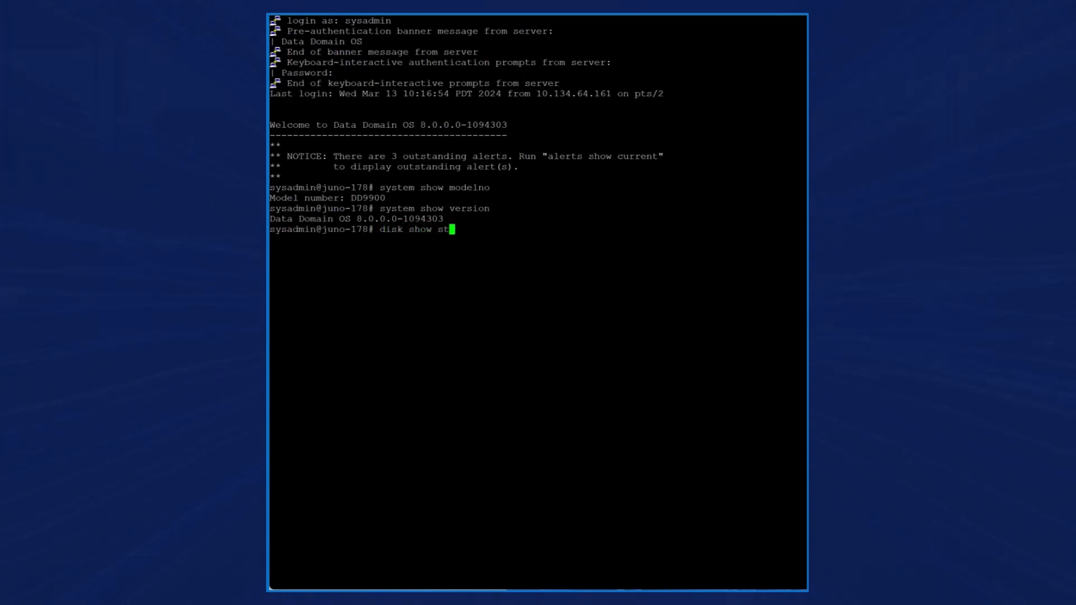
key(Return)
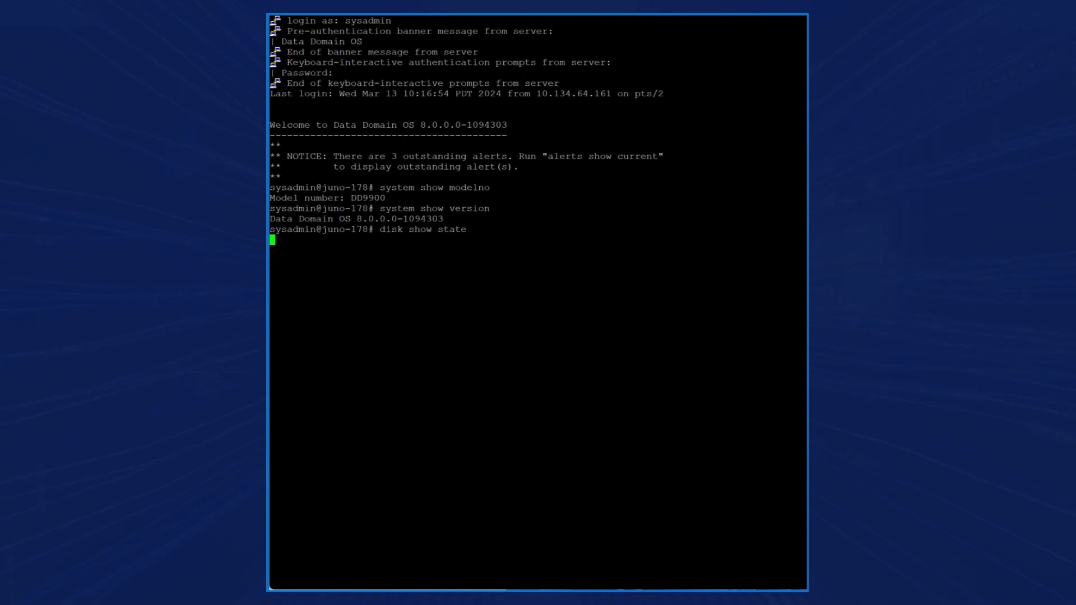
key(Return)
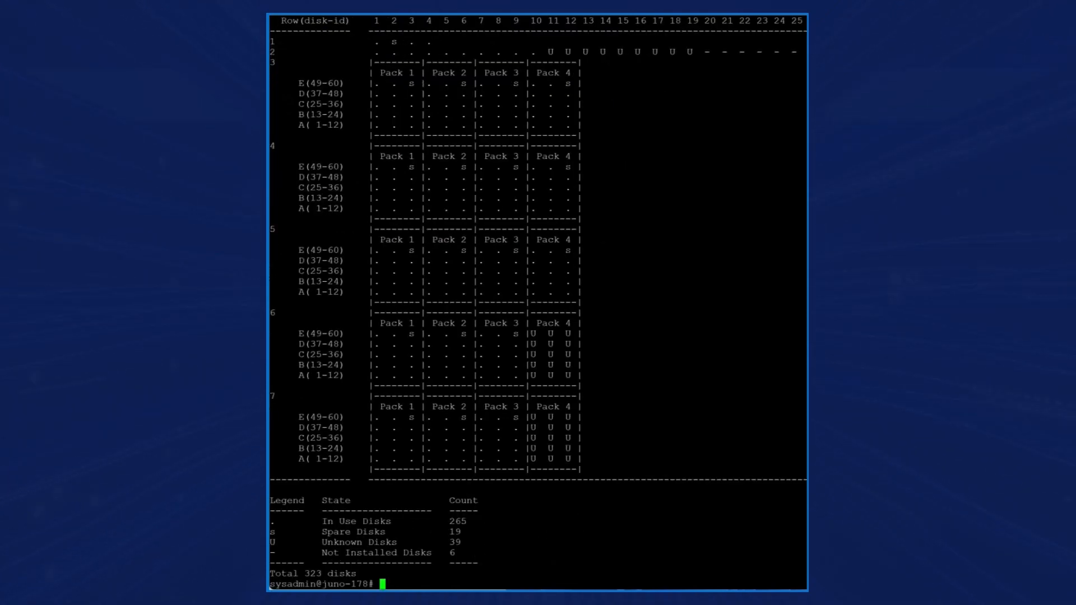
text(enclosure show summary)
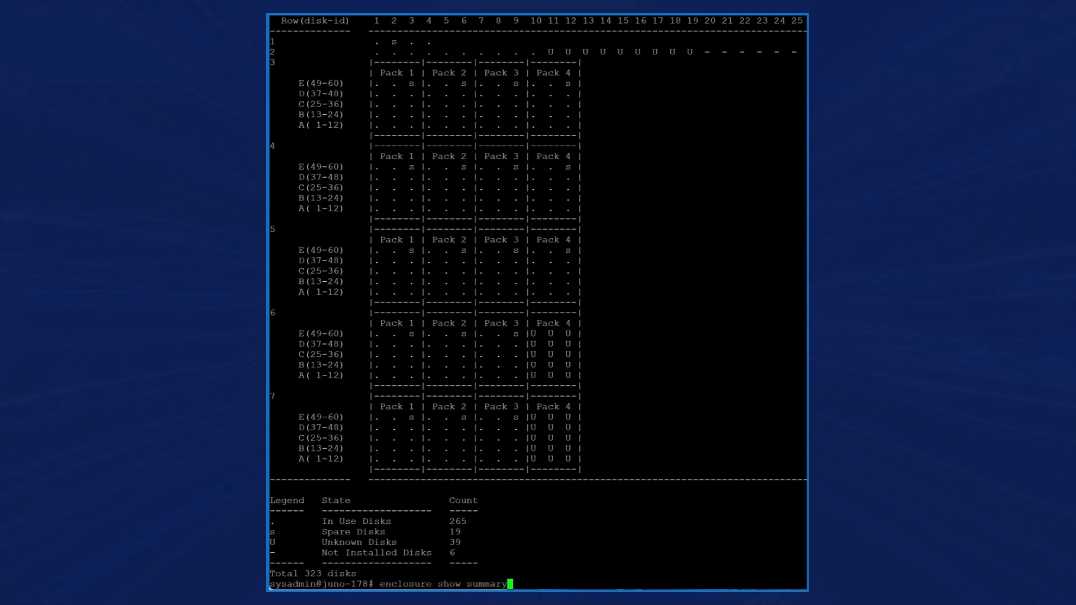
key(Return)
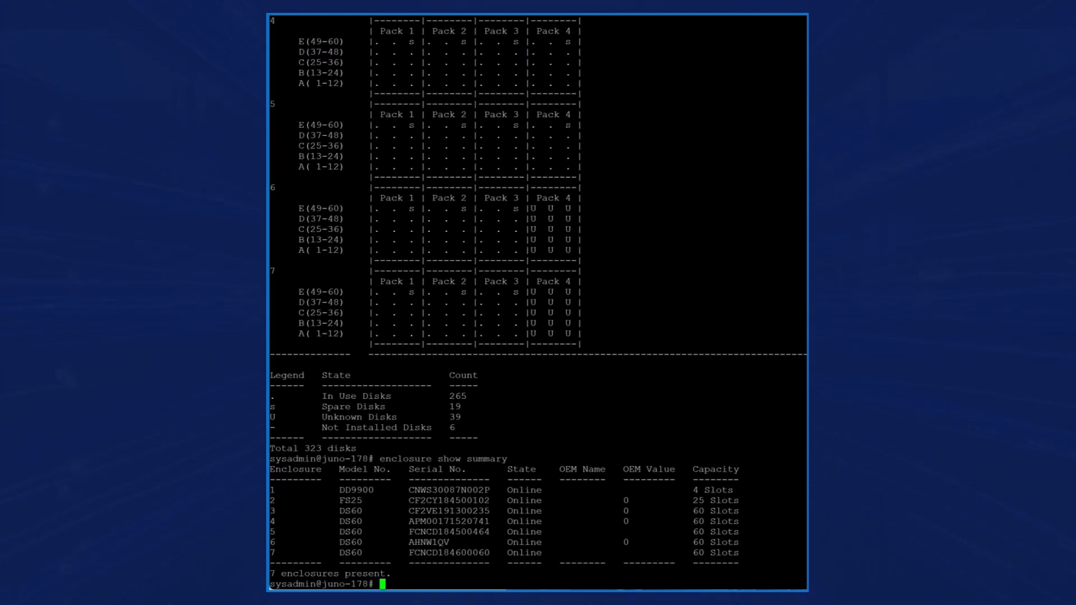
Step: List all storage tier details with addable disks and capacity license, reviewing the output
text(sto)
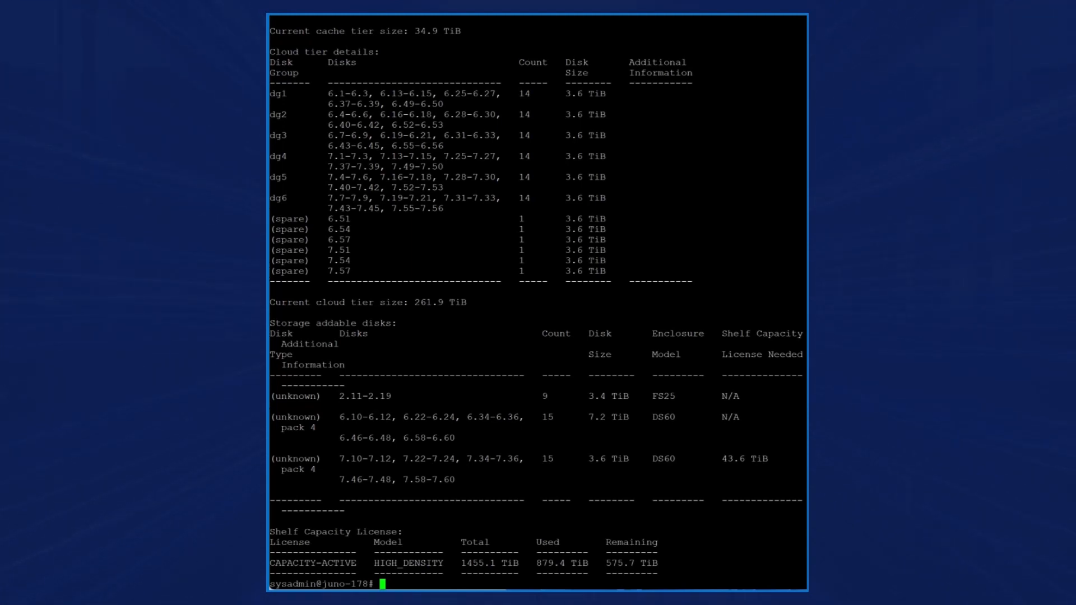
scroll(up, 3)
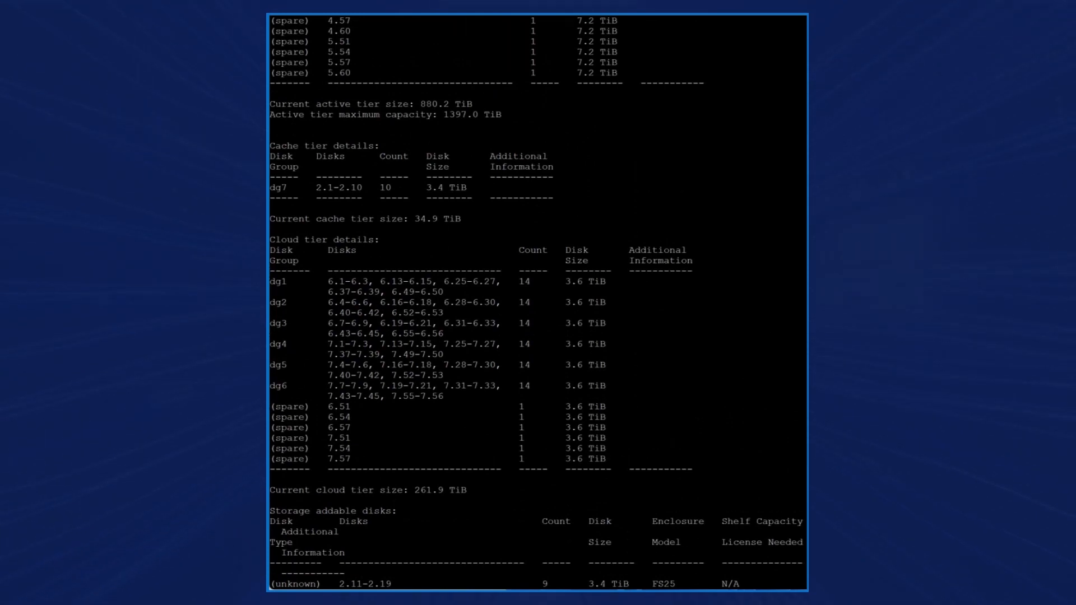
scroll(down, 3)
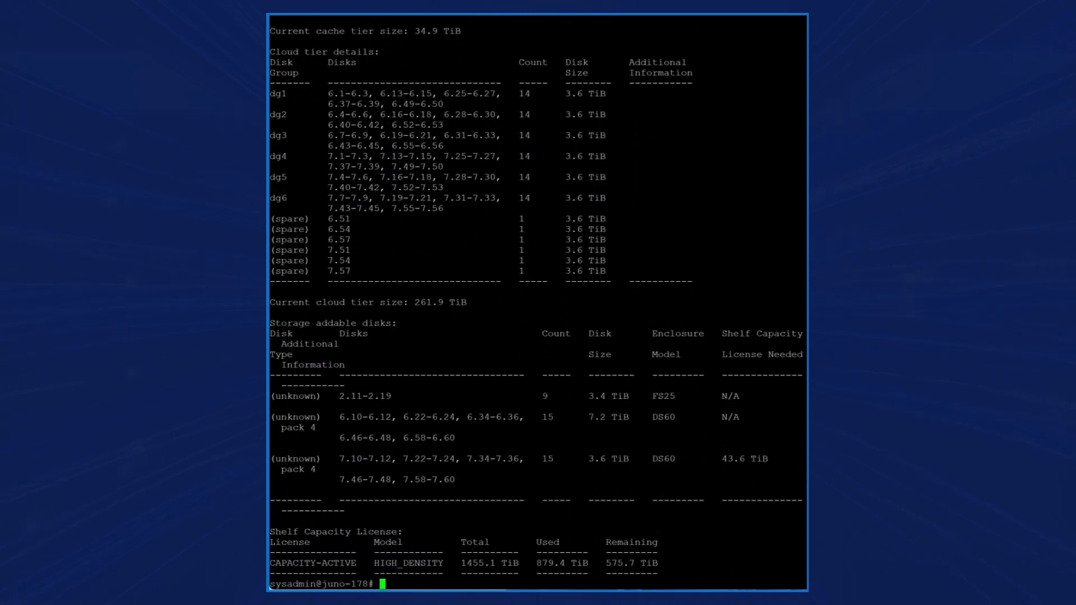
Step: Check that the filesystem status reports enabled and running
text(filesys status)
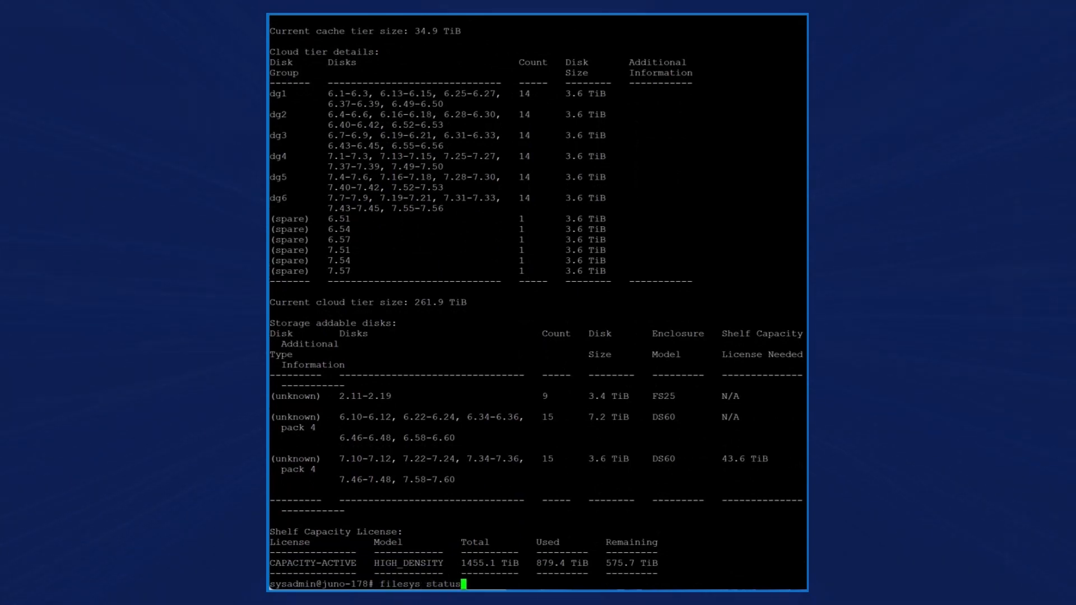
key(Return)
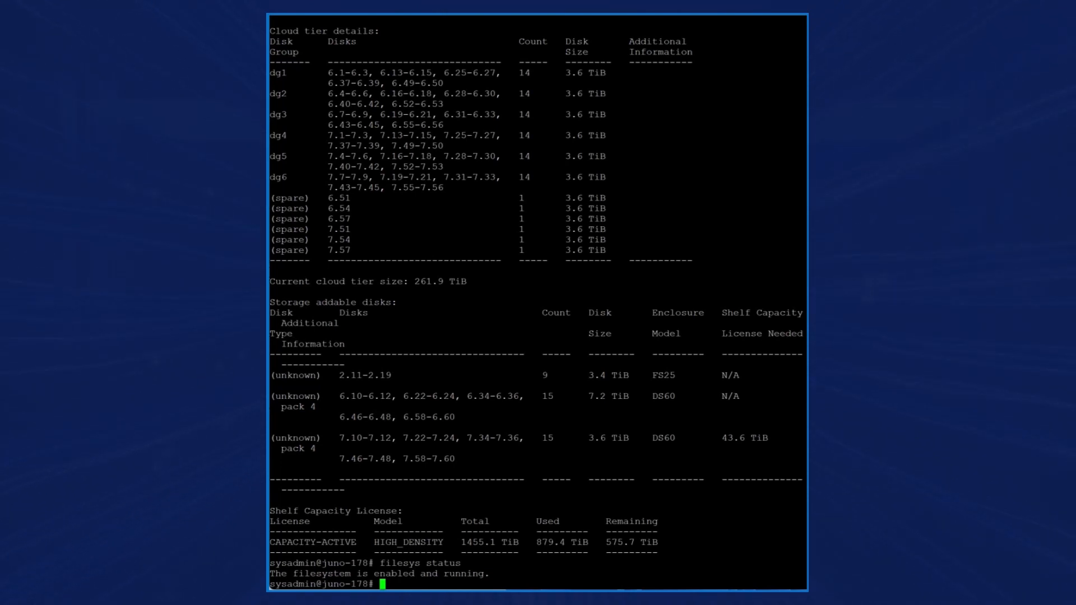
Step: Disable the filesystem, answering yes at the confirmation, and review the result
text(filesys)
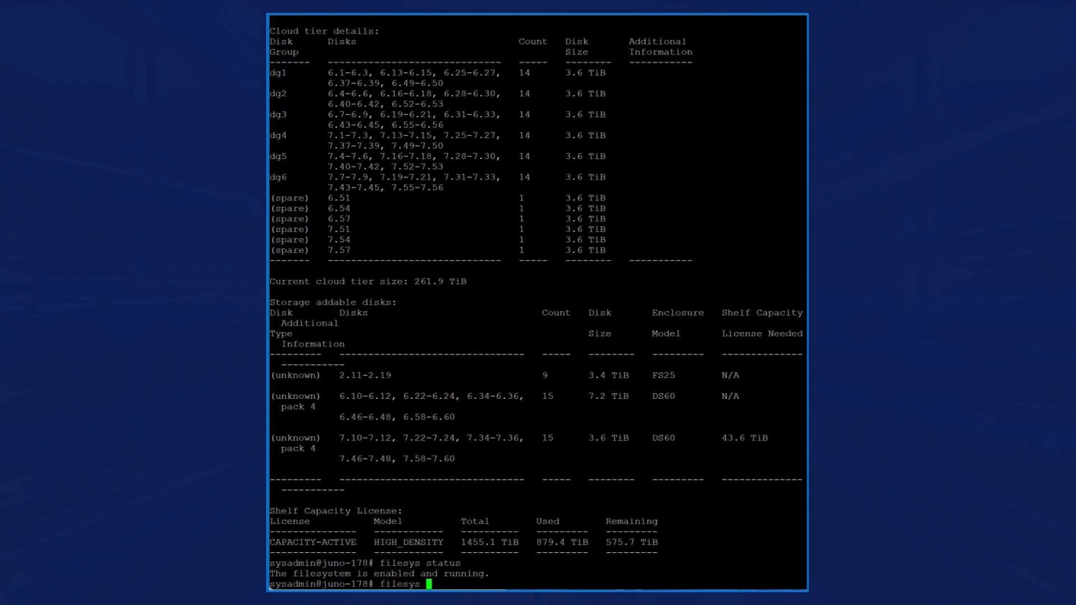
text(disable)
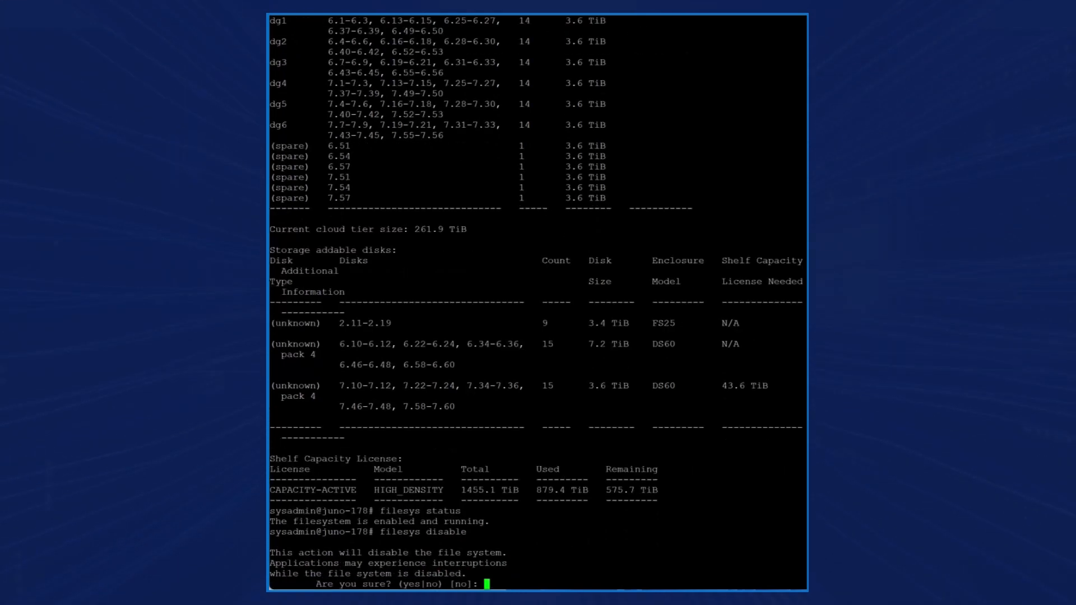
text(yes)
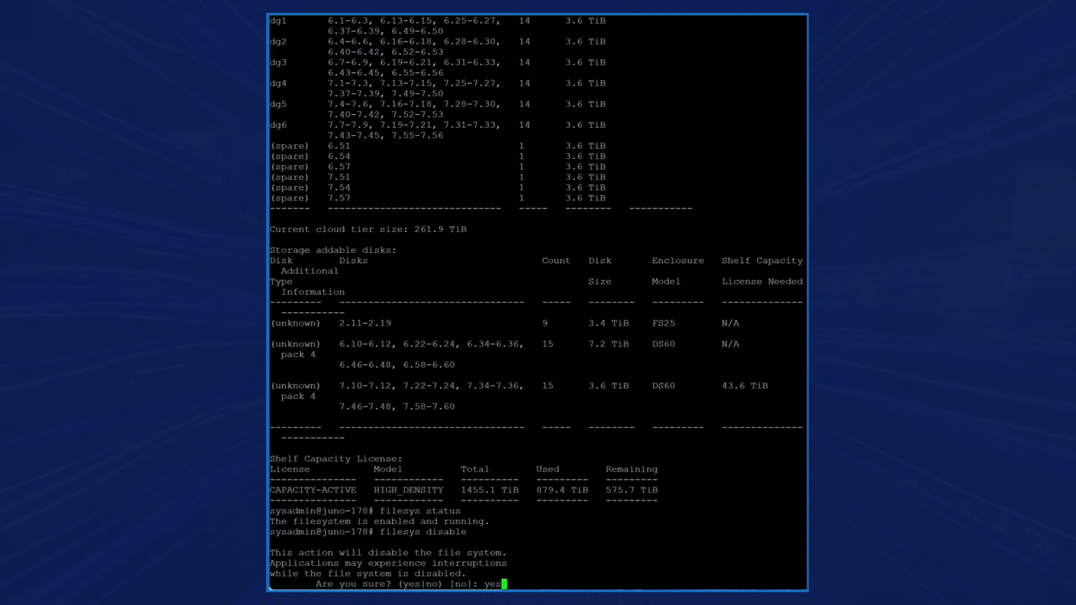
key(Return)
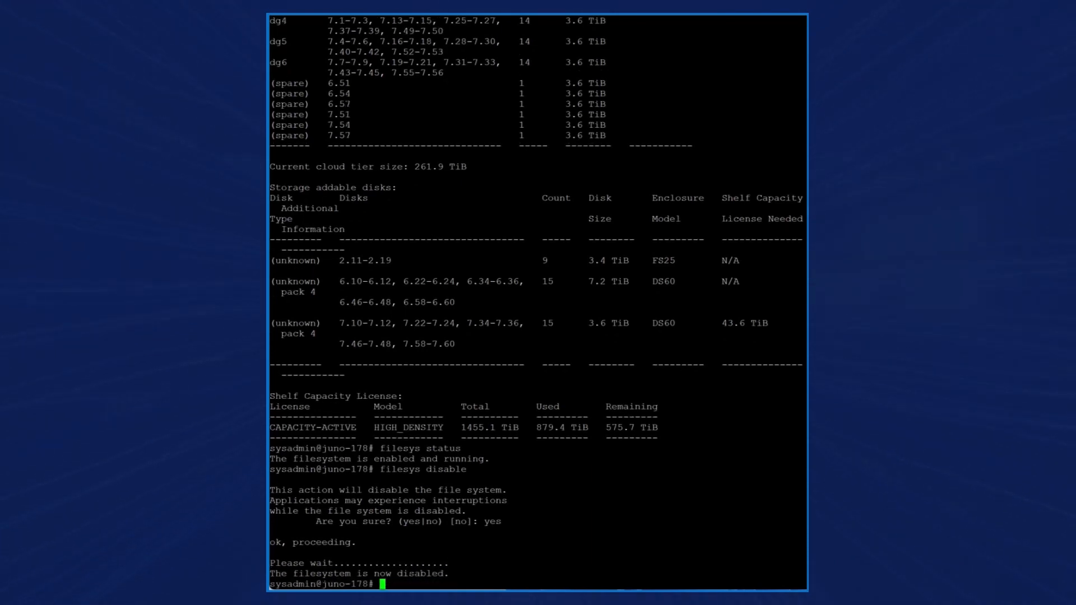
scroll(up, 3)
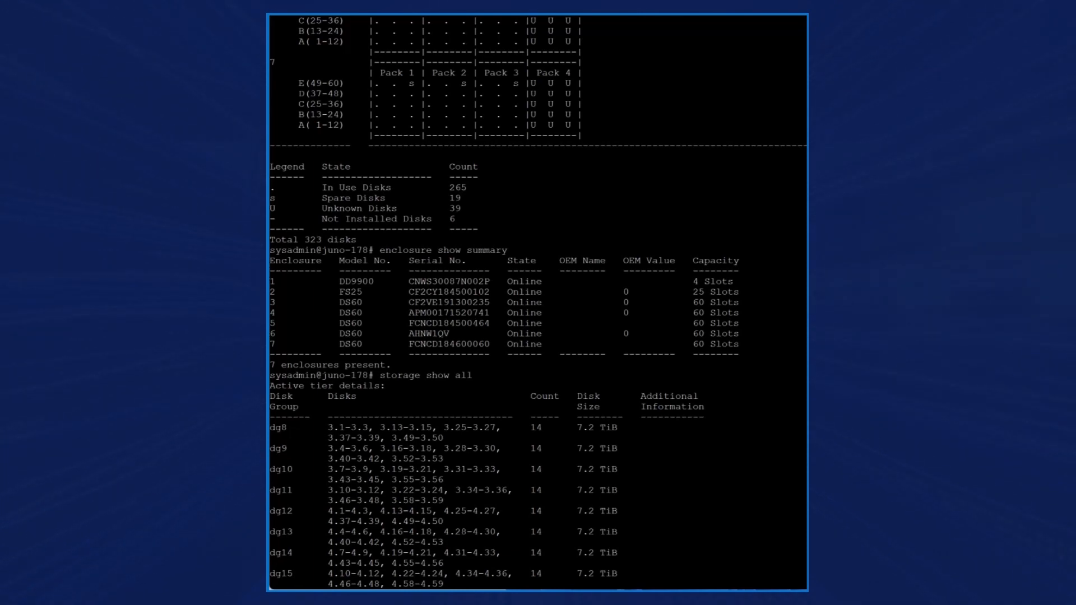
scroll(down, 3)
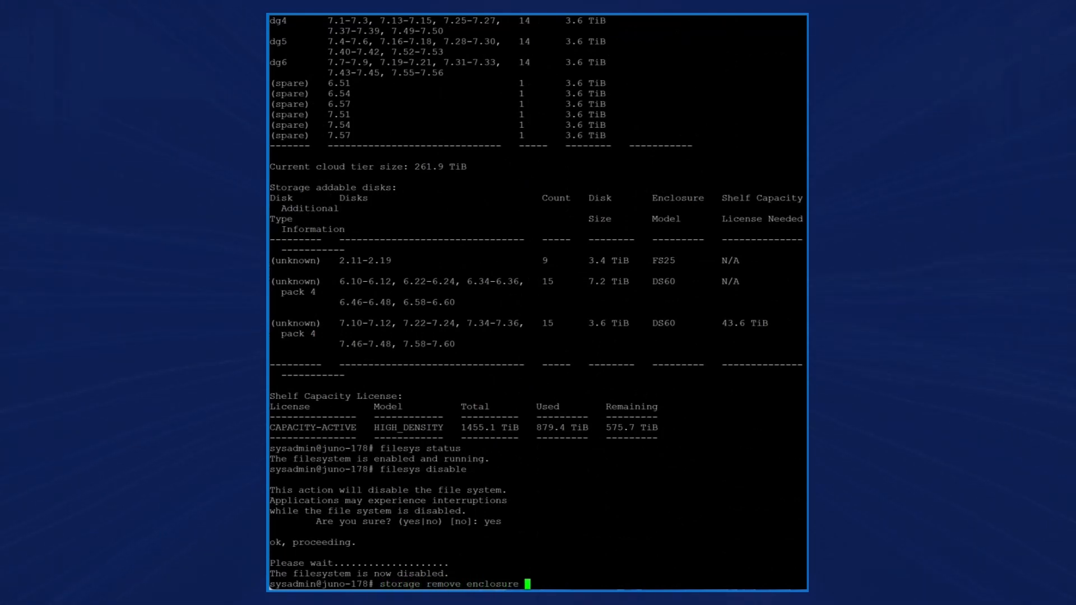
Step: Remove enclosure 2 from storage and generate a default support bundle
text(2)
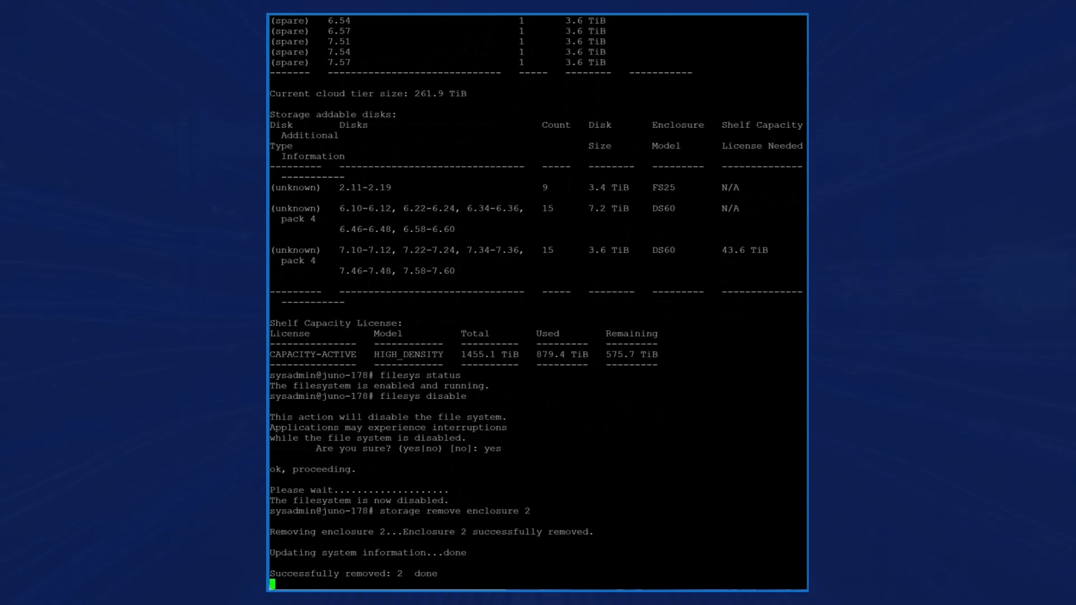
text(support bundle crea)
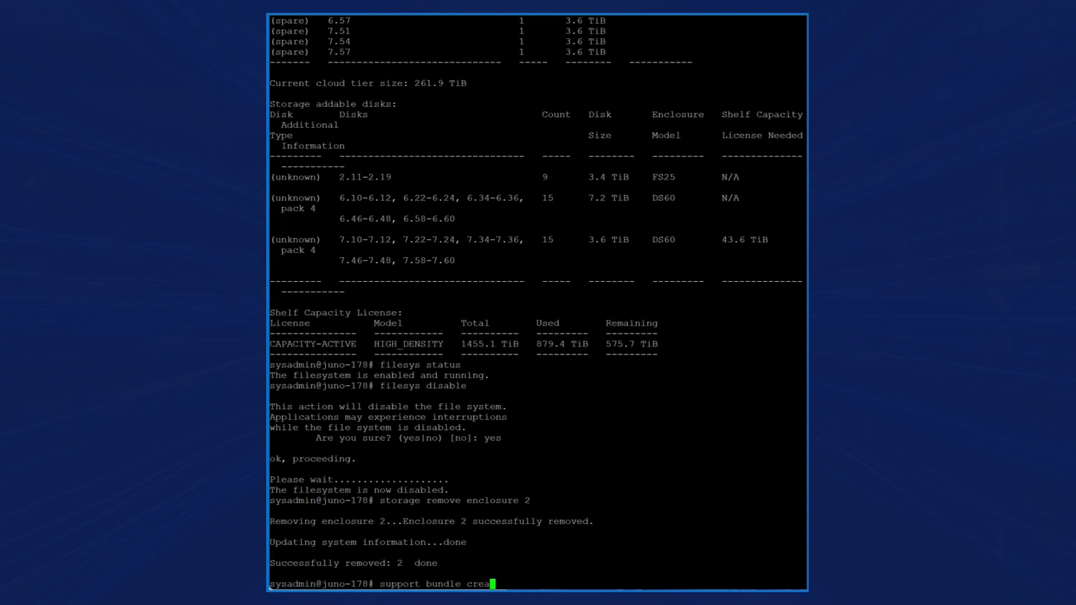
key(Return)
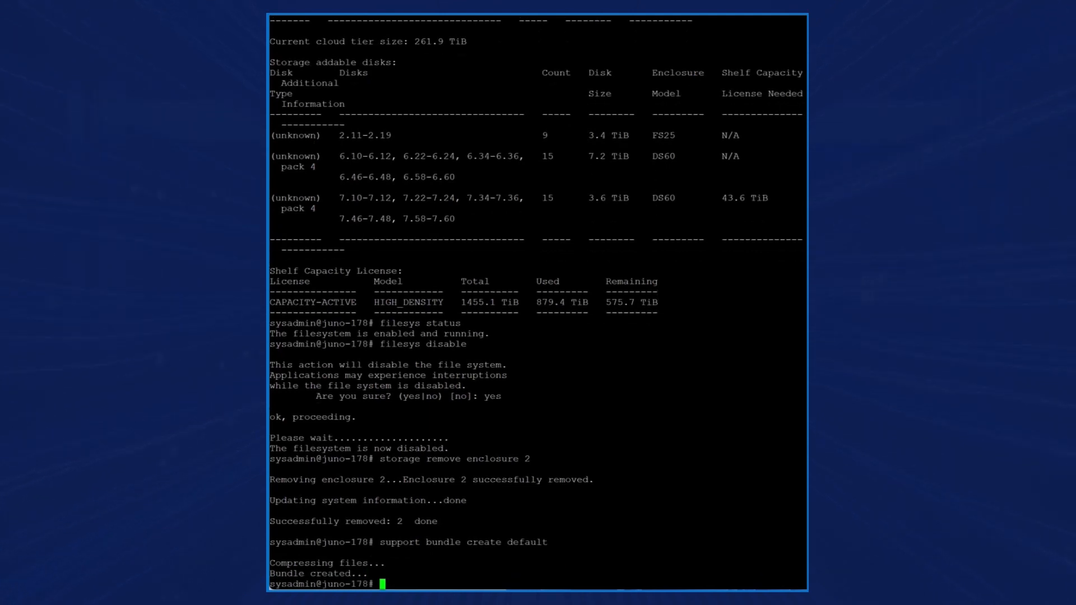
Step: Power off the old DD9900 so it goes down for halt
text(system poweroff)
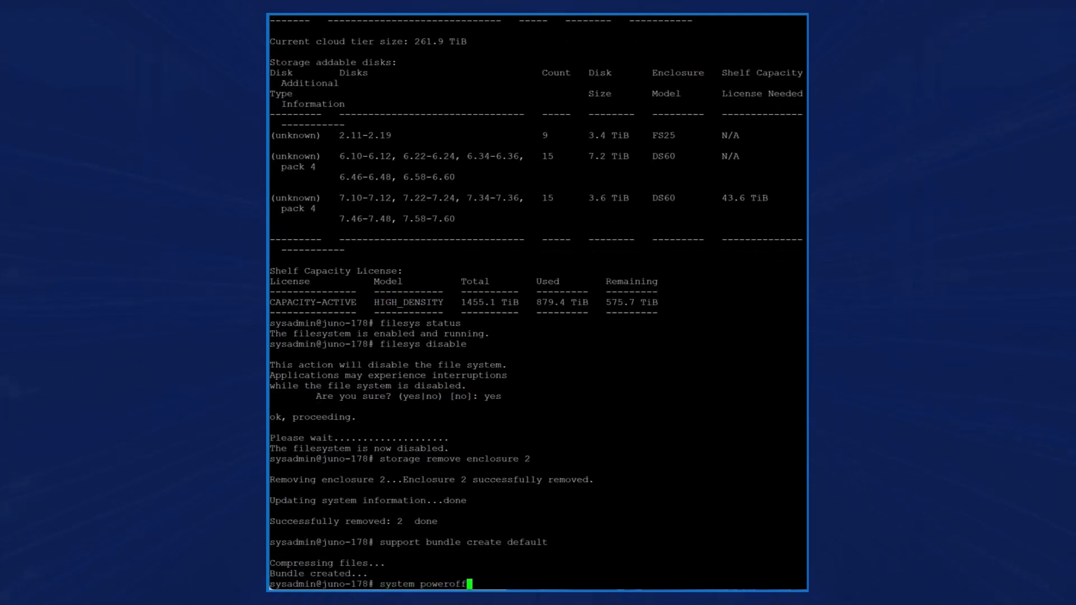
key(Return)
text(ye)
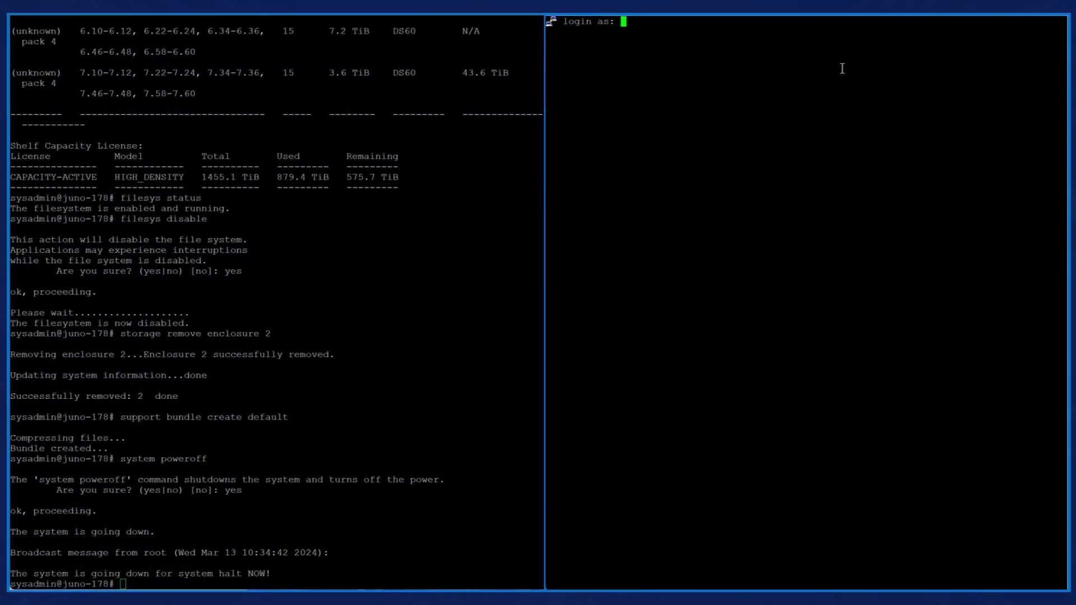
Step: Log into the new controller's session as sysadmin
text(sysadmin)
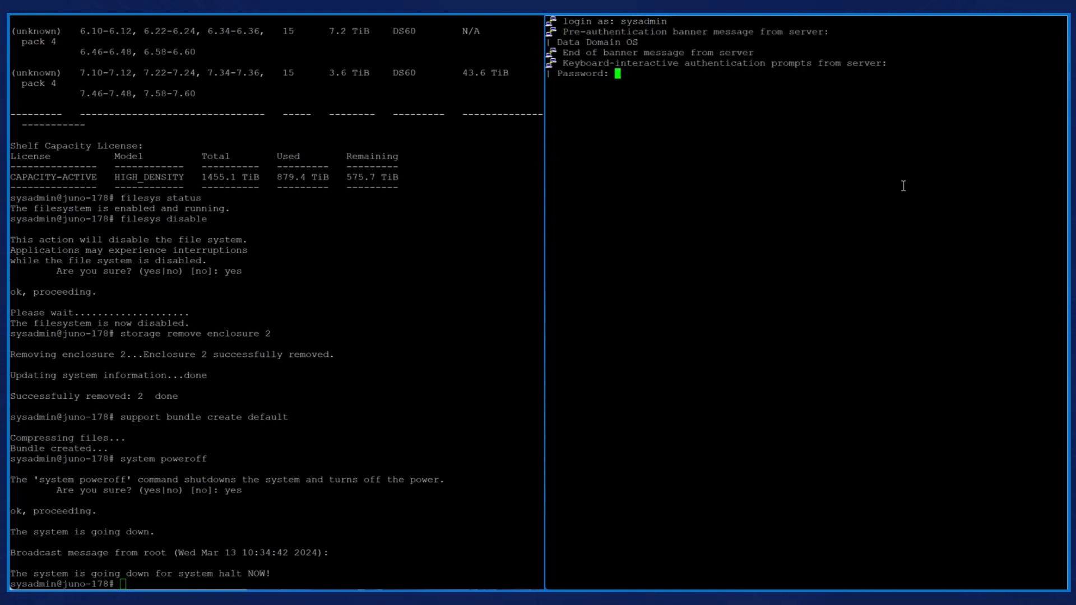
key(Return)
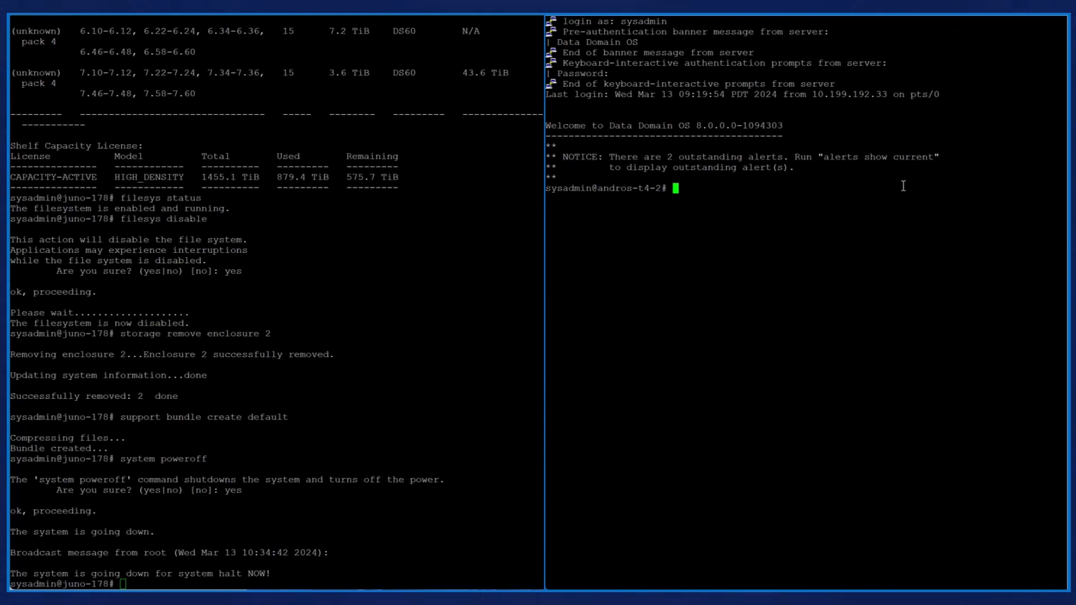
Step: Show the new controller's model DD9910 and OS version 8.0.0.0-1094303
text(sy)
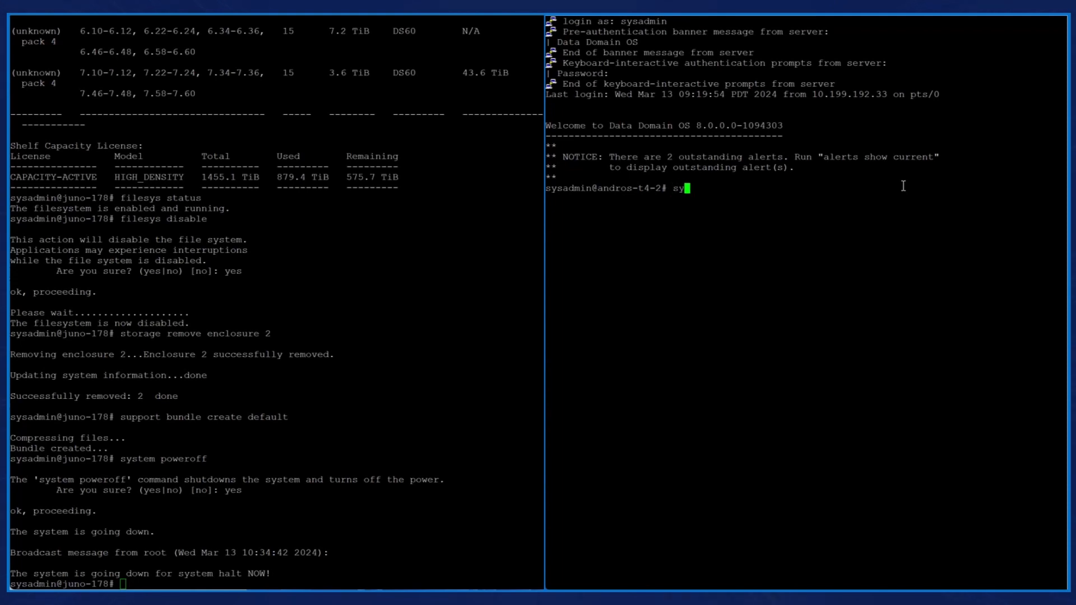
text(stem show modelno)
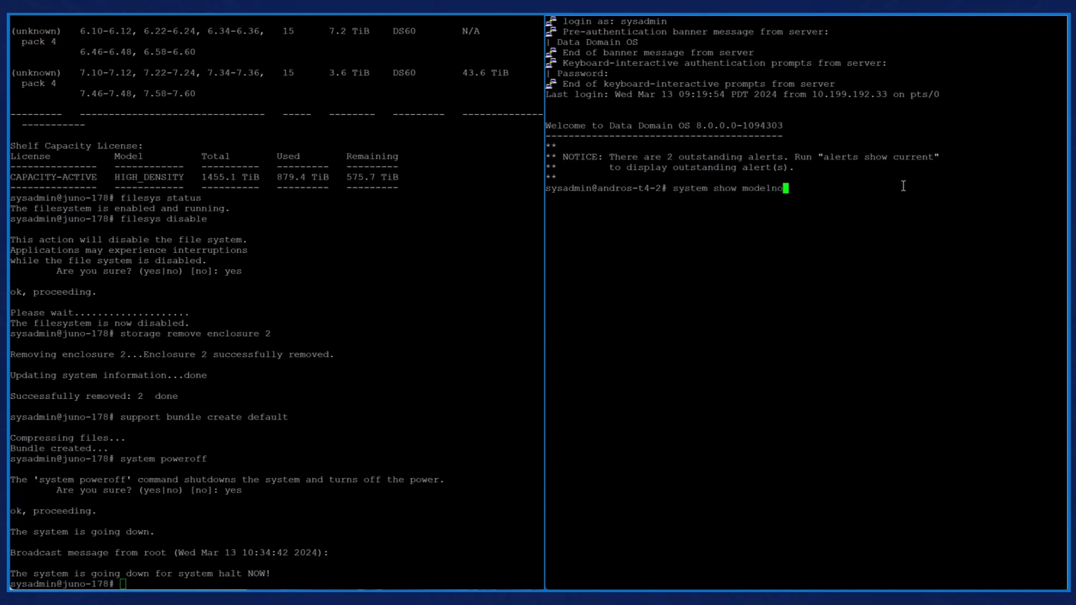
key(Return)
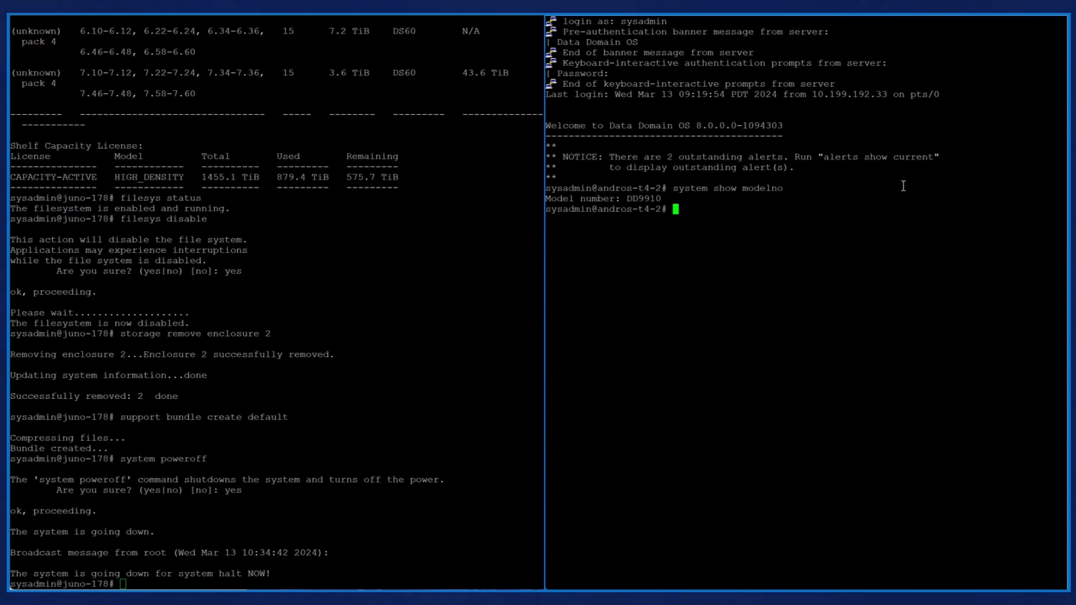
text(system show version)
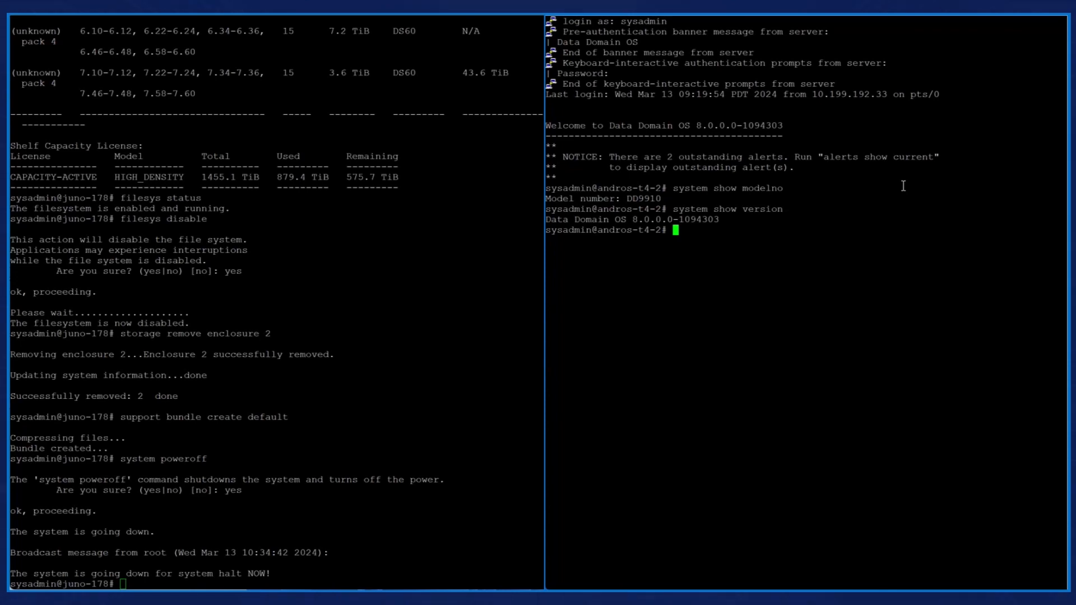
Step: Show the 318-disk state map and which enclosures each SAS port reaches
text(disk show sta)
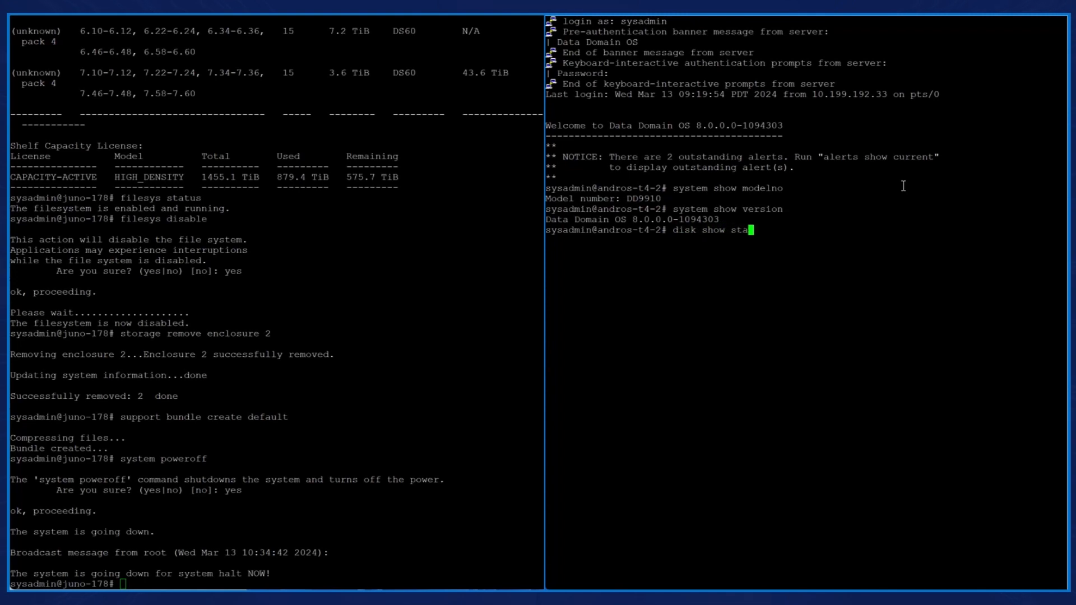
key(Return)
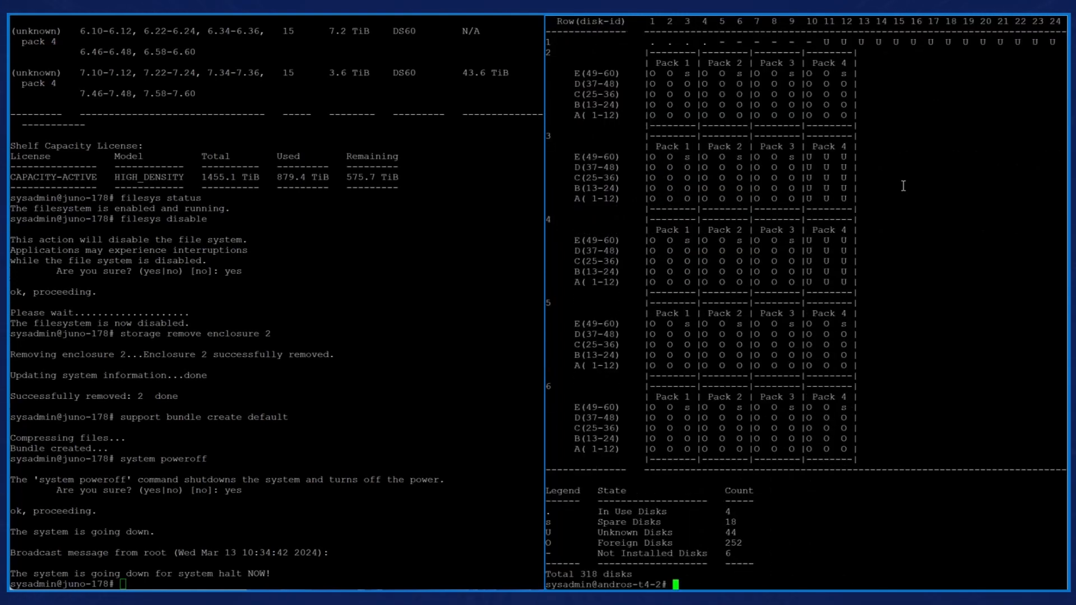
text(disk p)
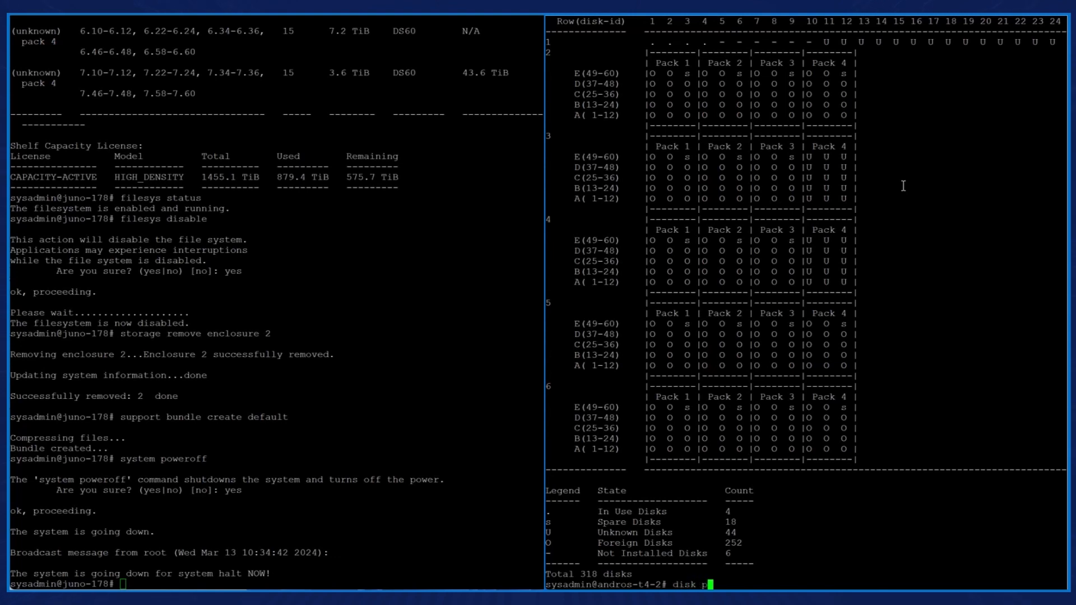
text(ort show summary)
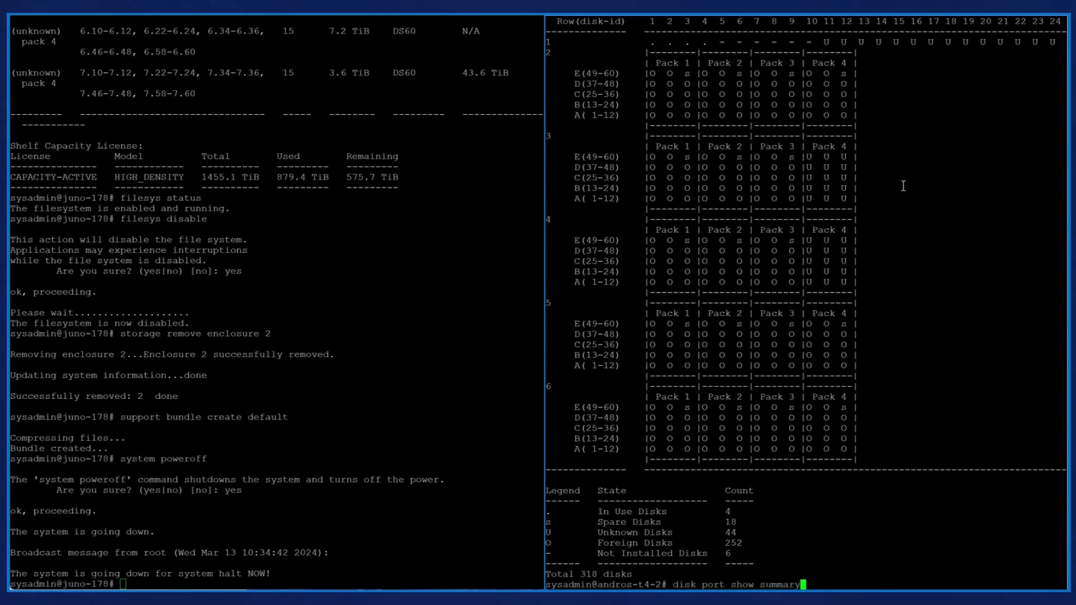
key(Return)
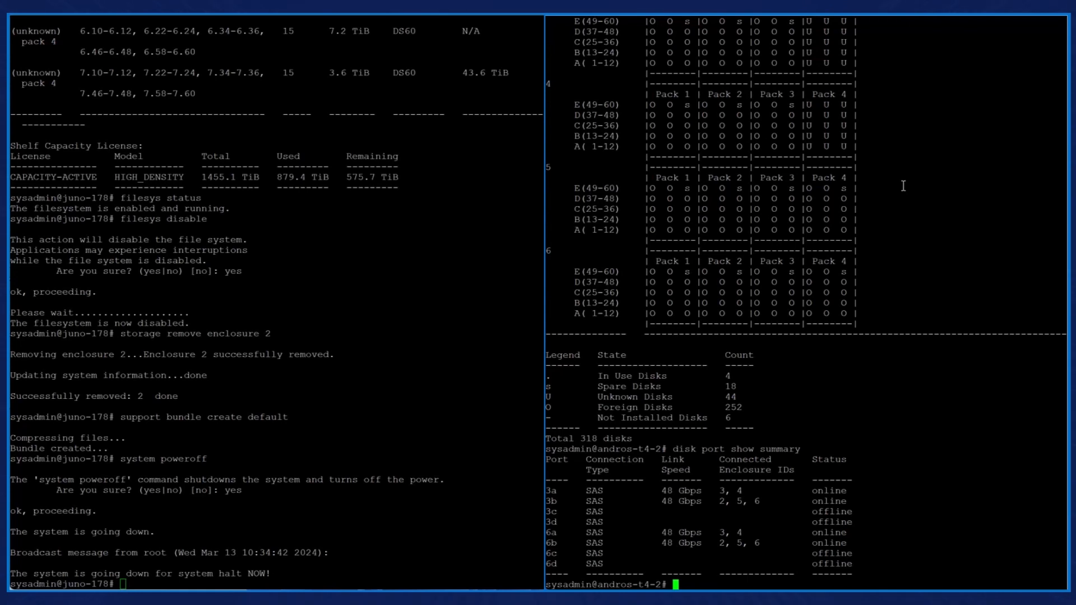
Step: Start the system headswap so it awaits confirmation
text(system headswap)
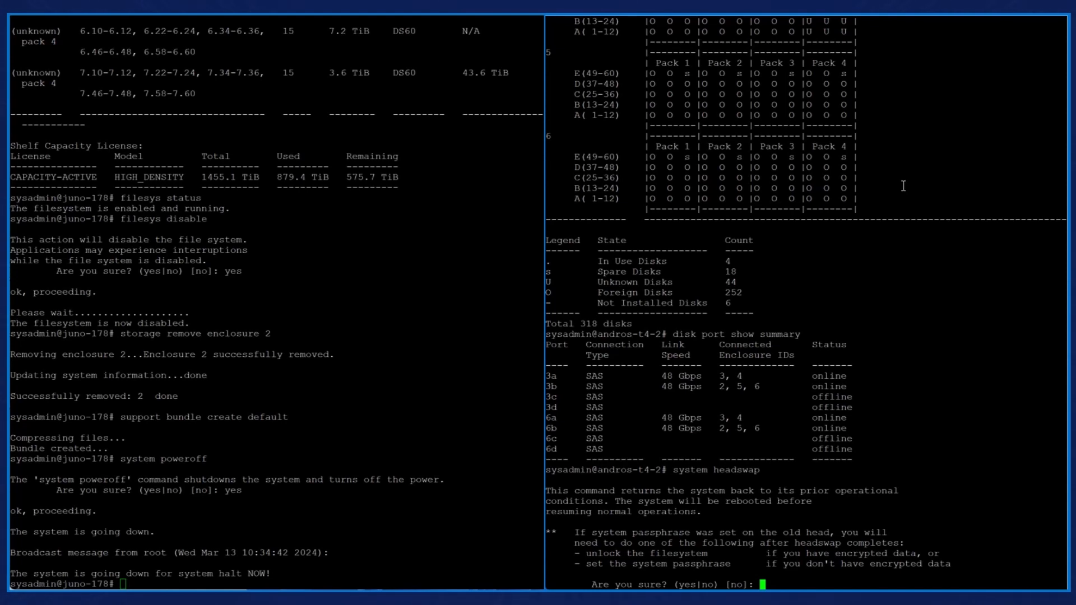
Step: Answer yes to the headswap, let the DD9910 reboot, and begin checking disks after login
text(yes)
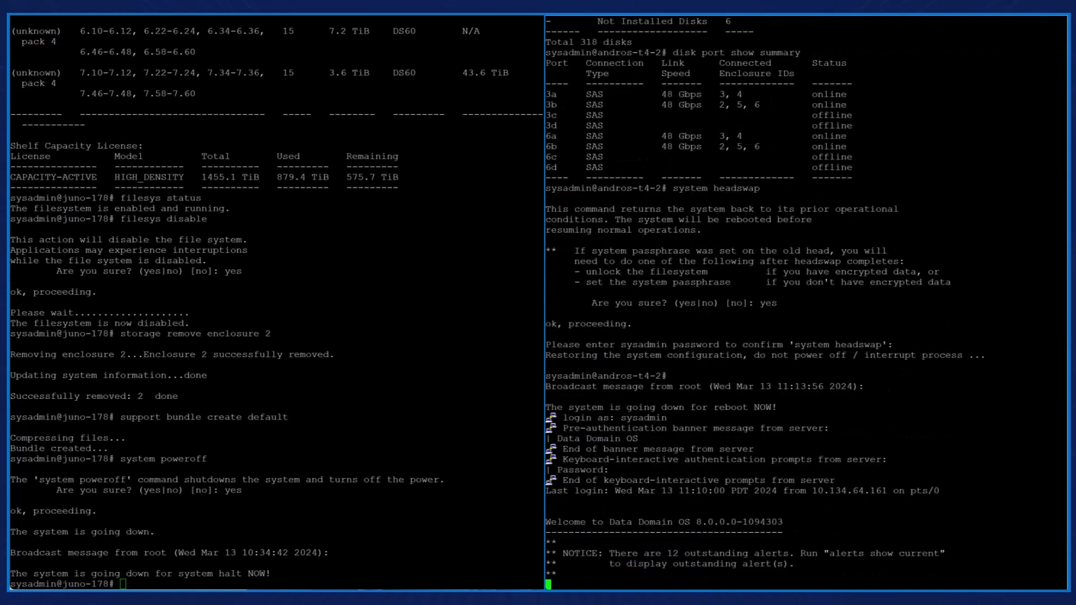
text(disk)
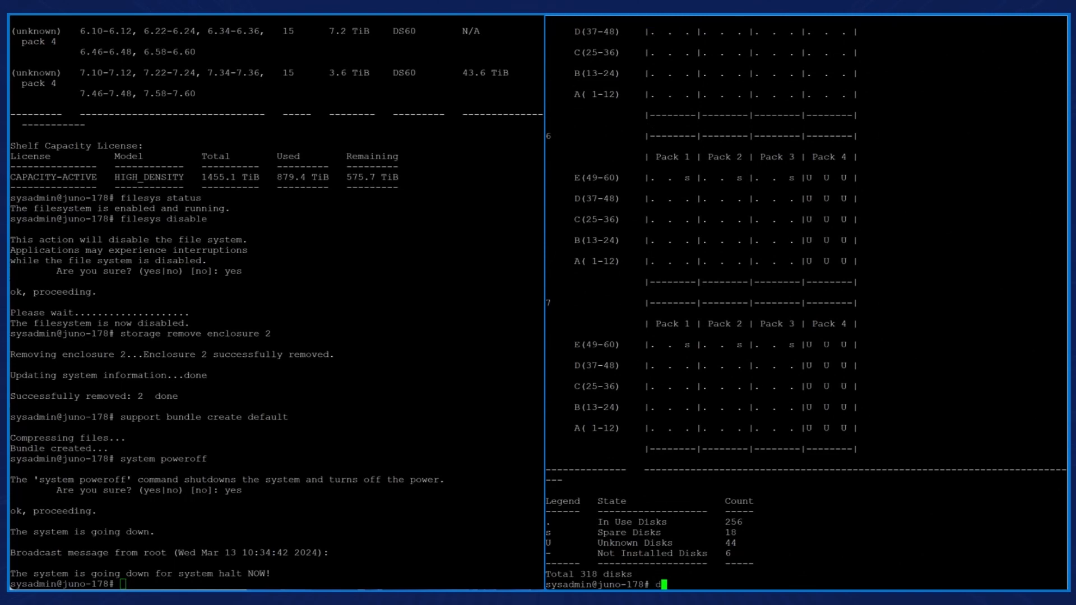
Step: Show the SAS port summary for enclosures 3–7, list all seven enclosures, and query filesystem status
text(isk port show summary)
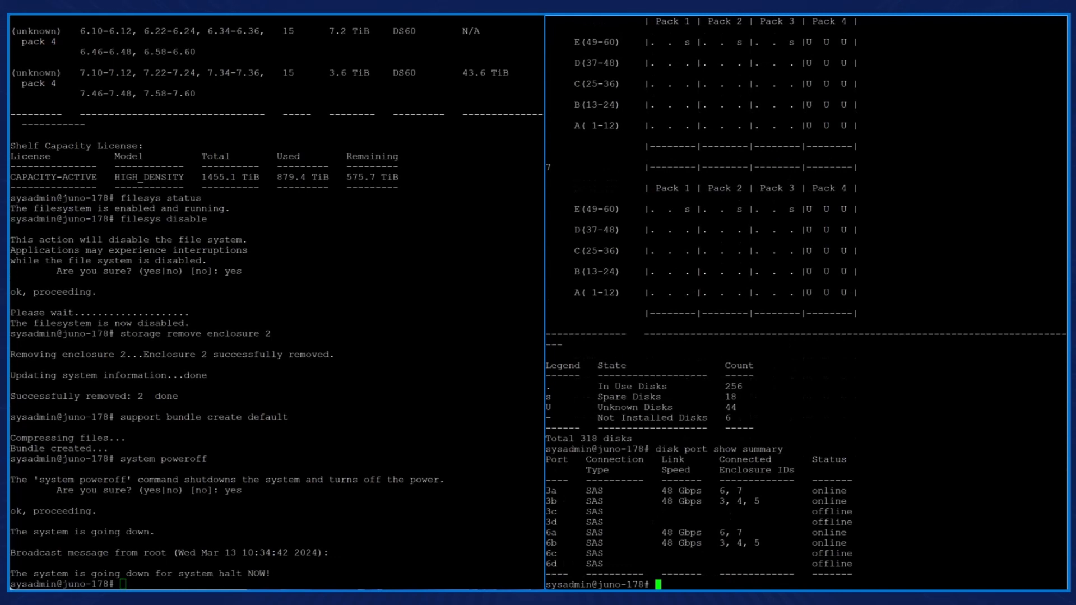
text(enclosure show summa)
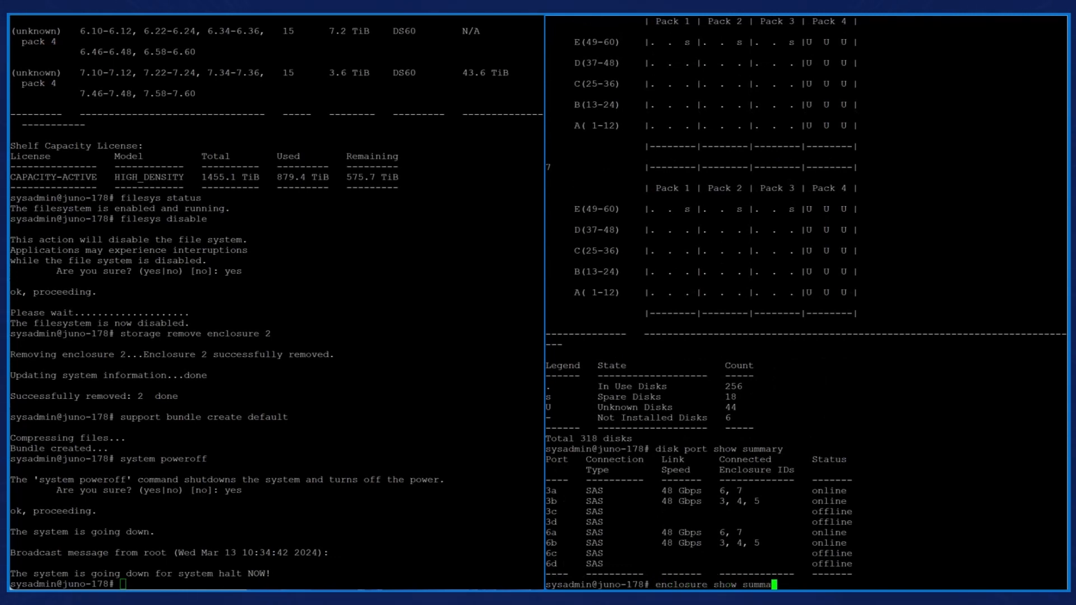
key(Return)
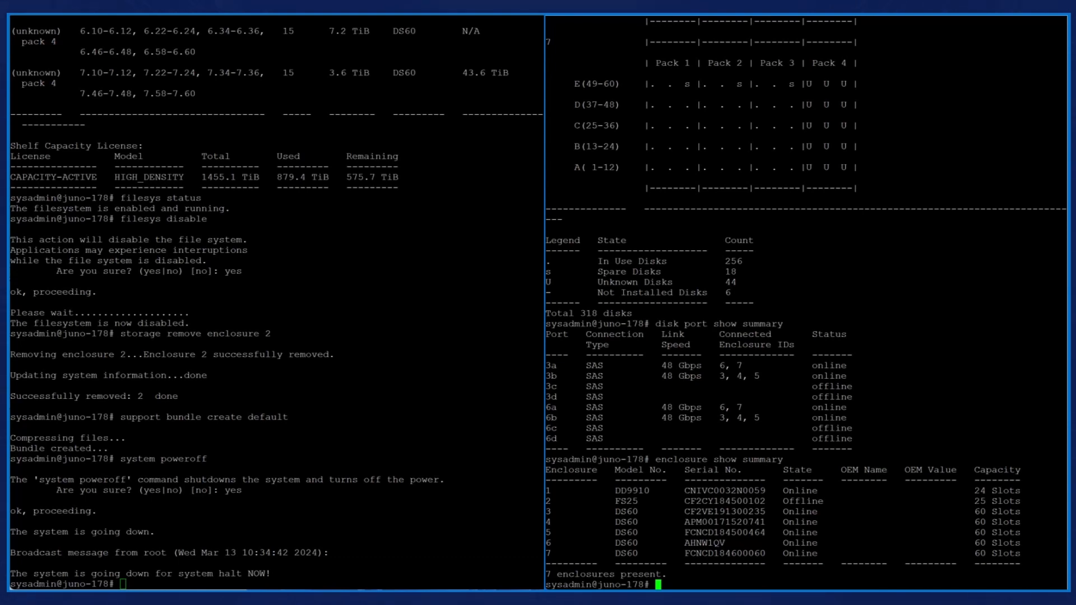
text(filesys status)
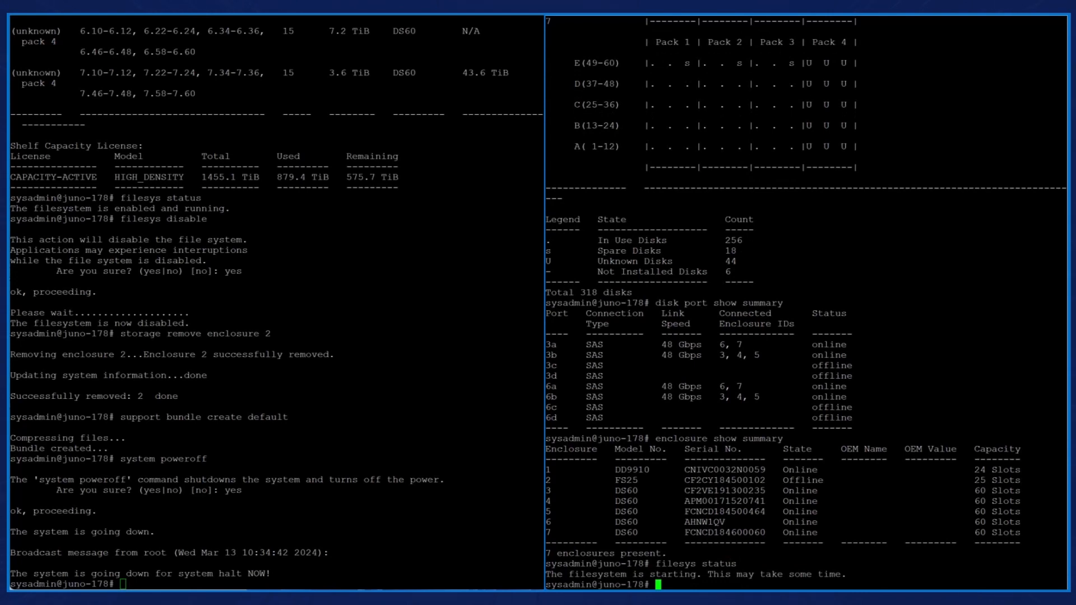
Step: Confirm the filesystem is disabled and shut down, then enable it on juno-178
text(filesys status)
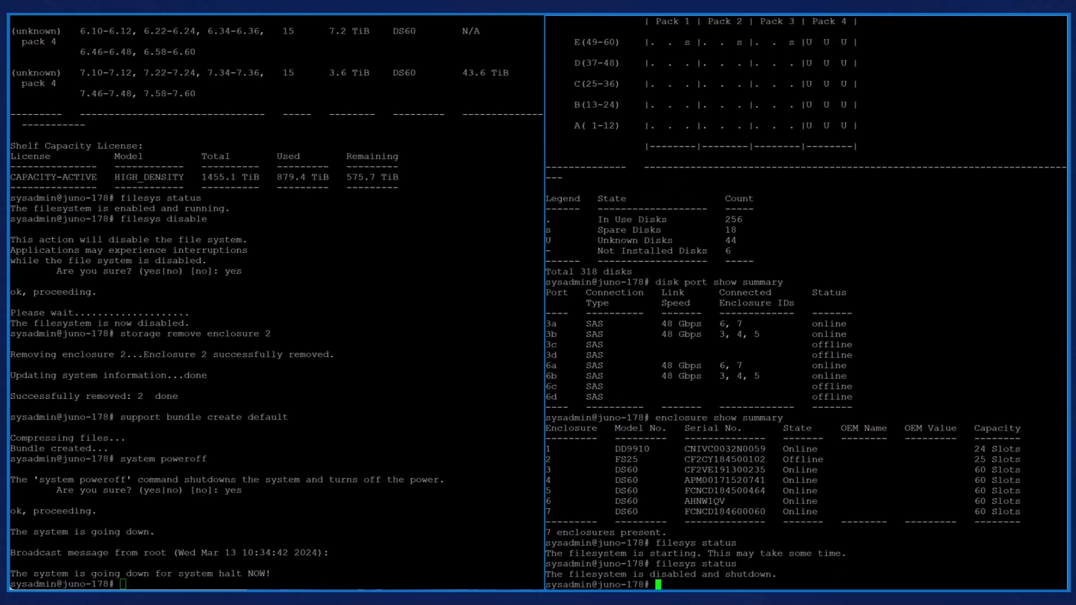
text(files)
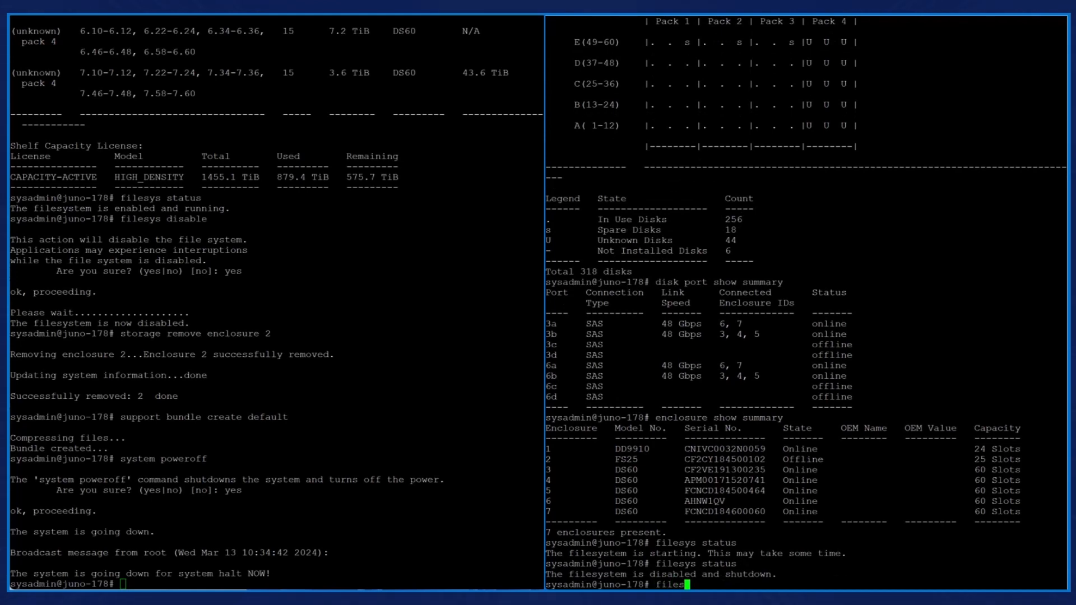
text(ys enable)
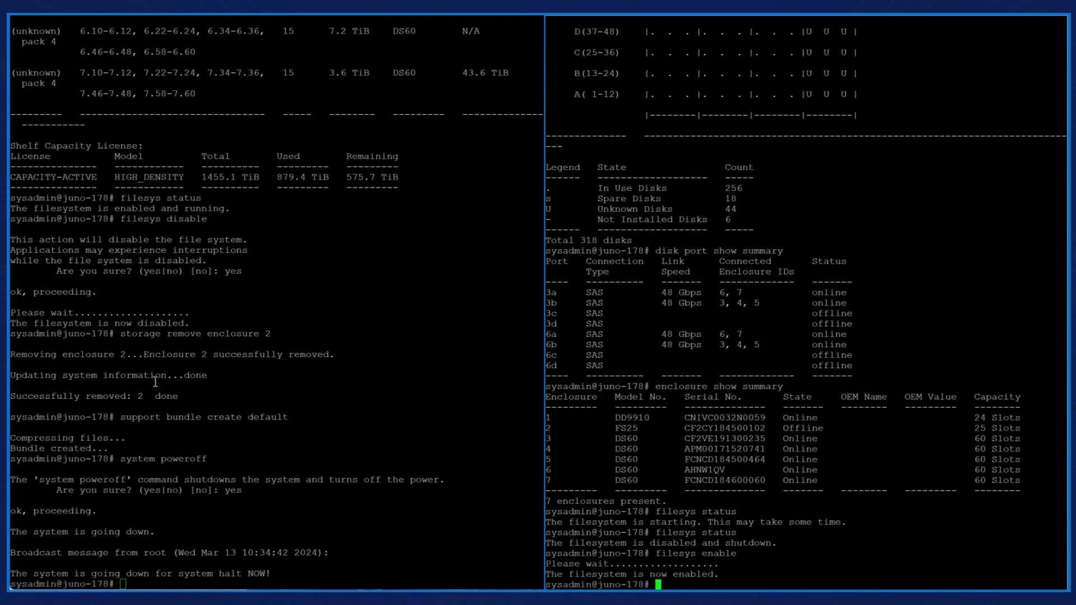
Step: Run 'storage add tier cache enclosure 1', then recheck disk states showing 266 in-use and 34 unknown
text(s)
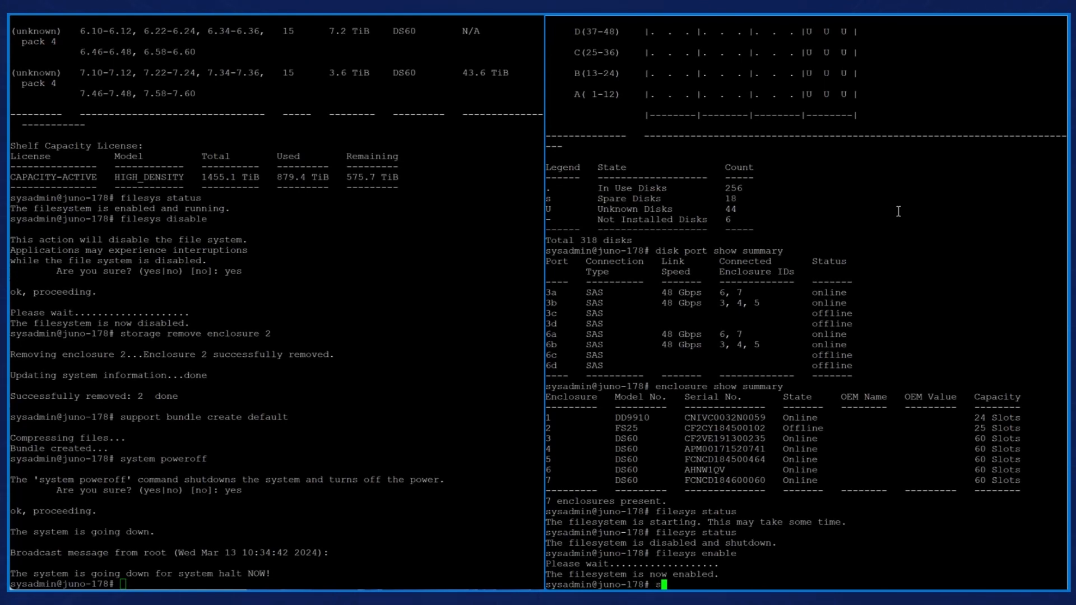
text(torage add tier cache enclosure 1)
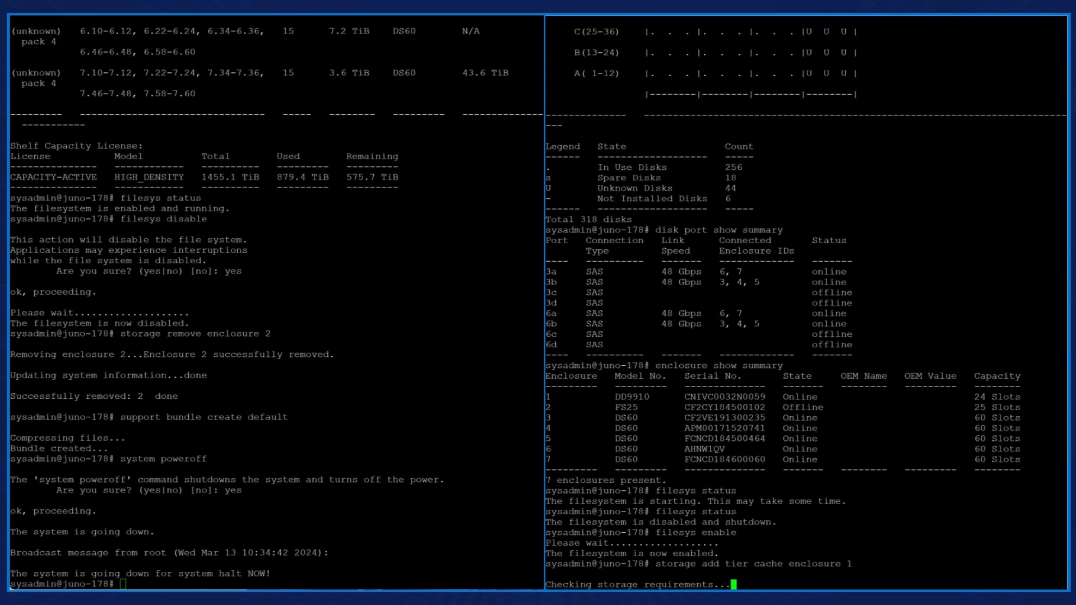
scroll(down, 3)
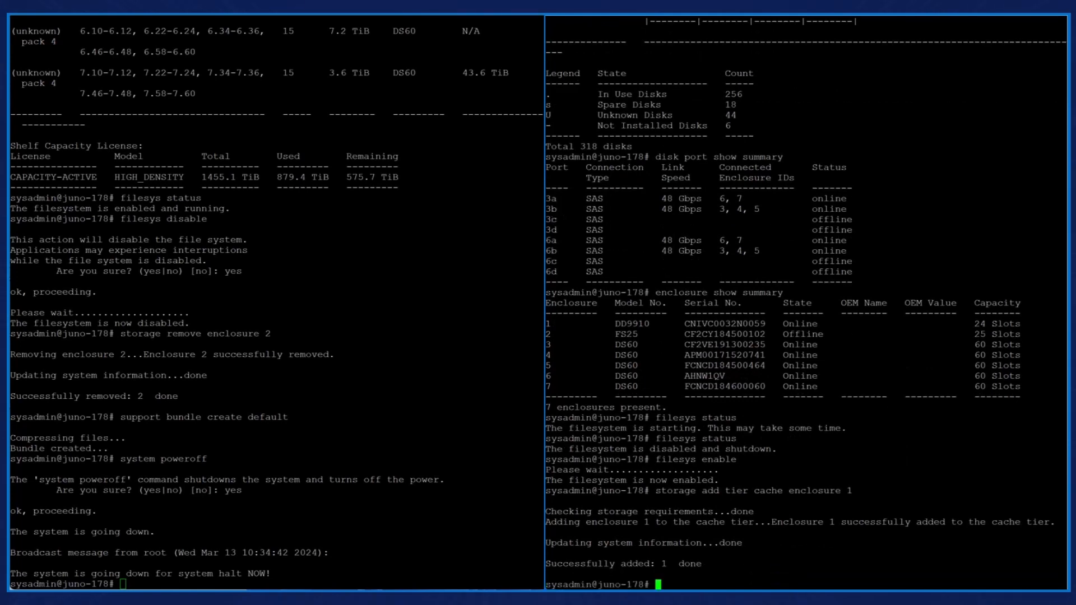
text(disk show state)
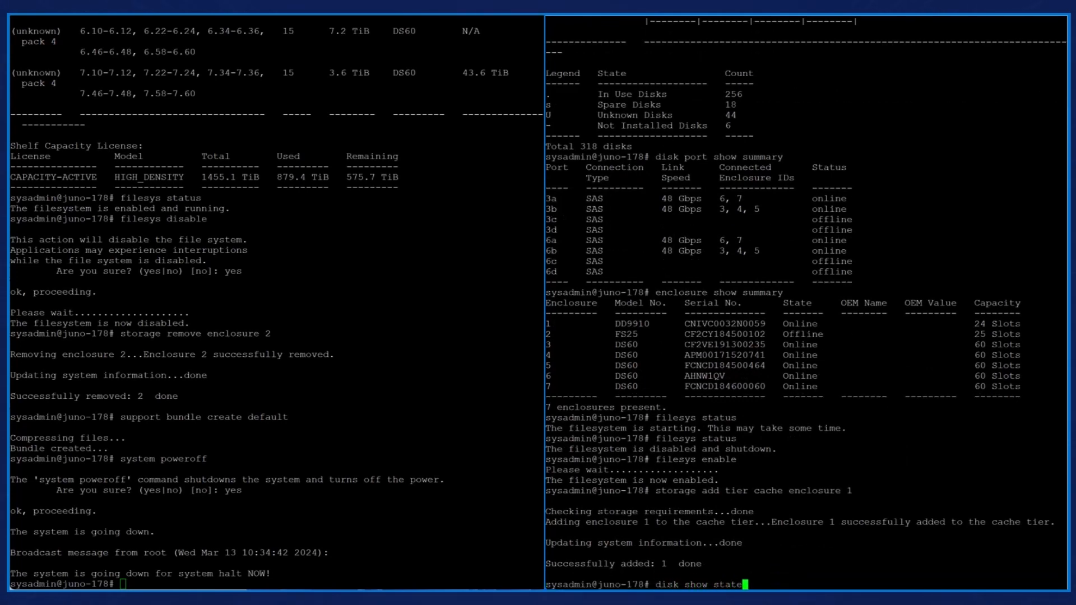
key(Return)
text(s)
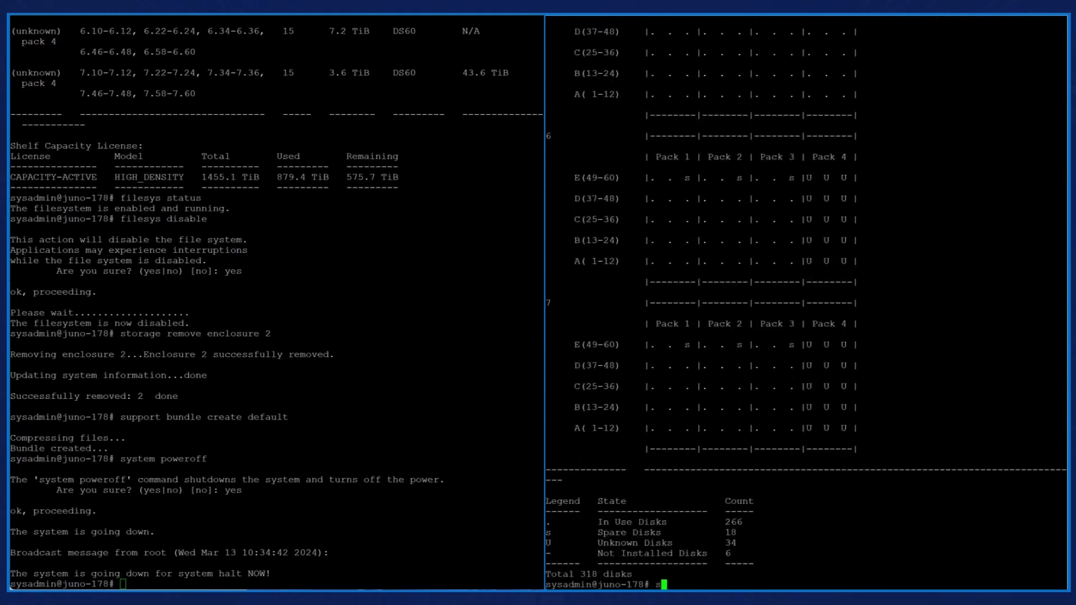
Step: Run 'storage show all' and review the 880.2 TiB active and 34.9 TiB cache tiers
text(torag)
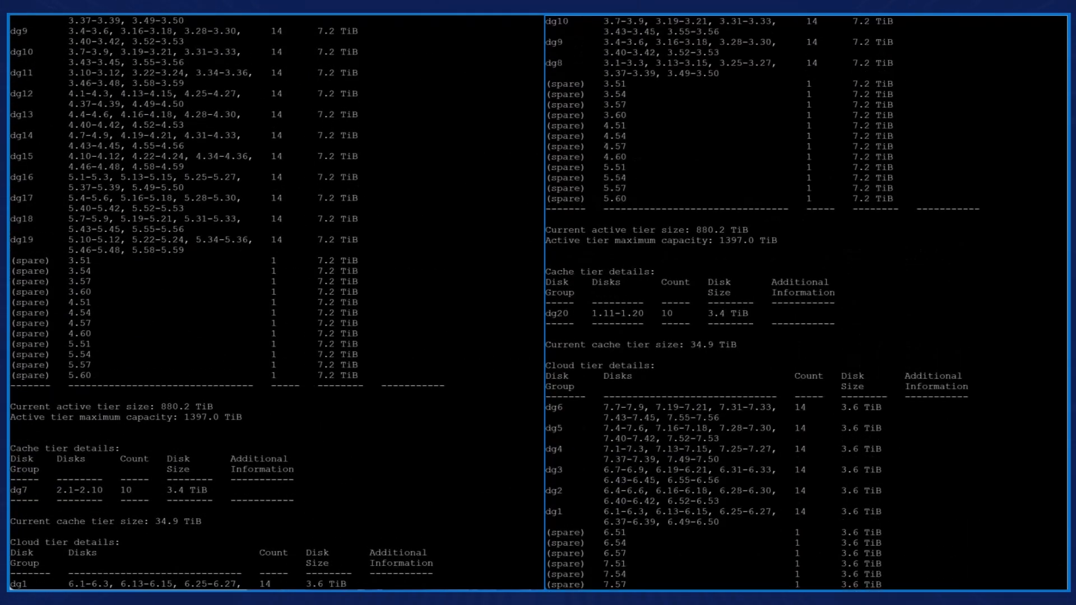
scroll(down, 3)
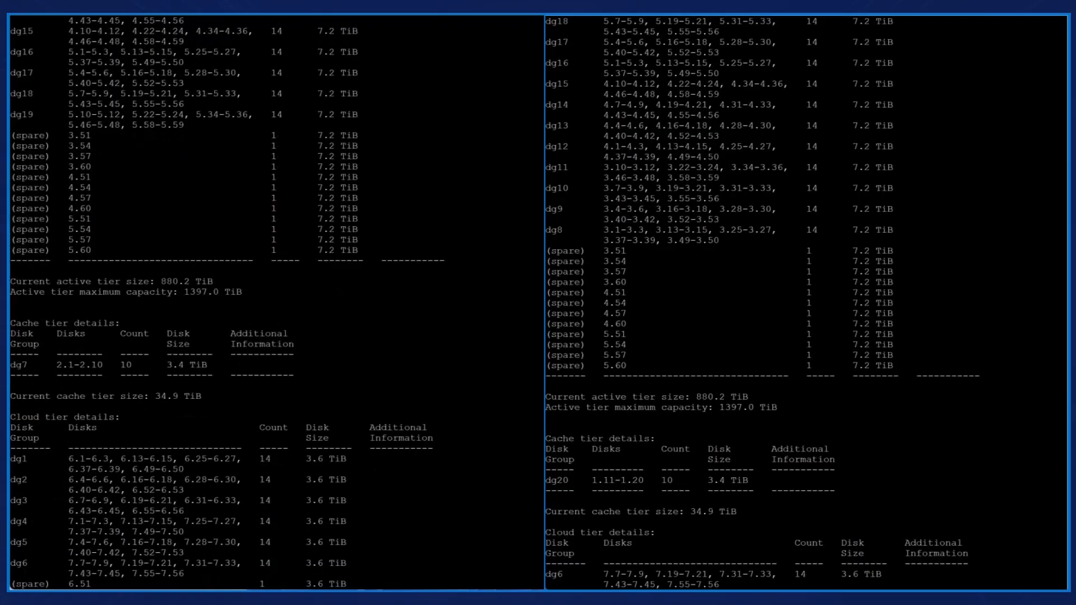